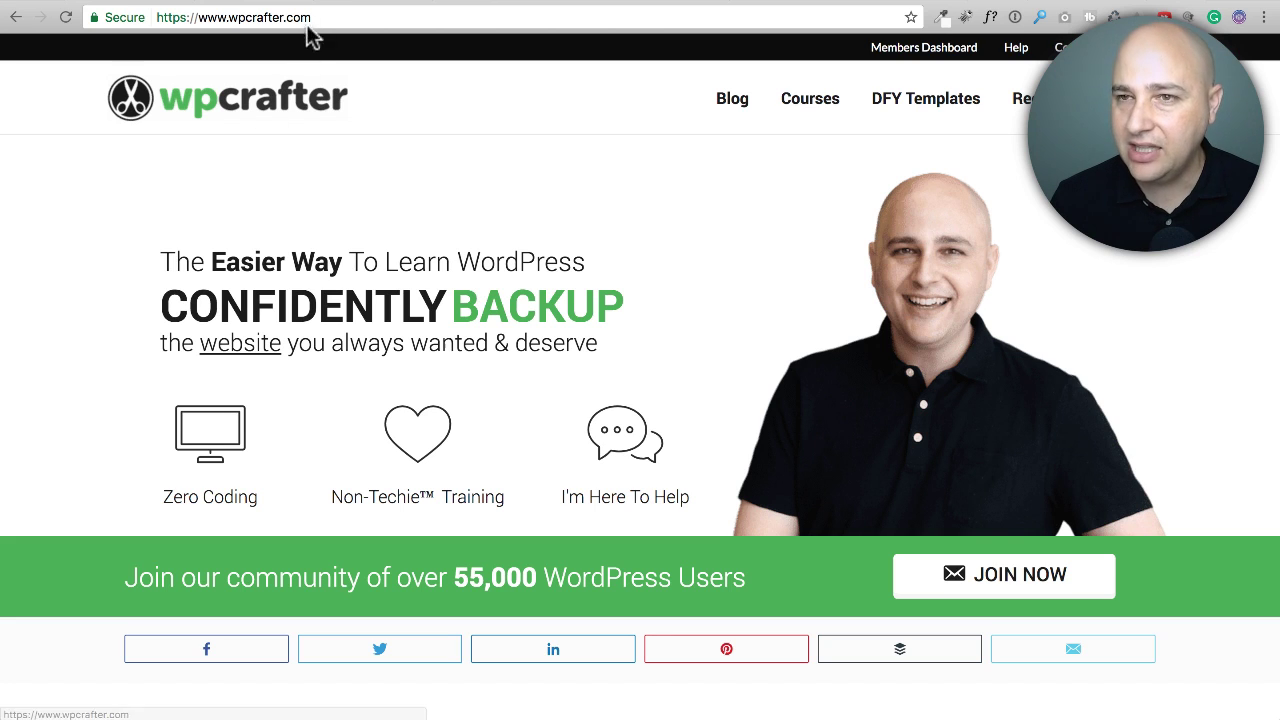
{"action": "type", "text": "https://www.wpbeaverbuilder.com/beaver-themer/"}
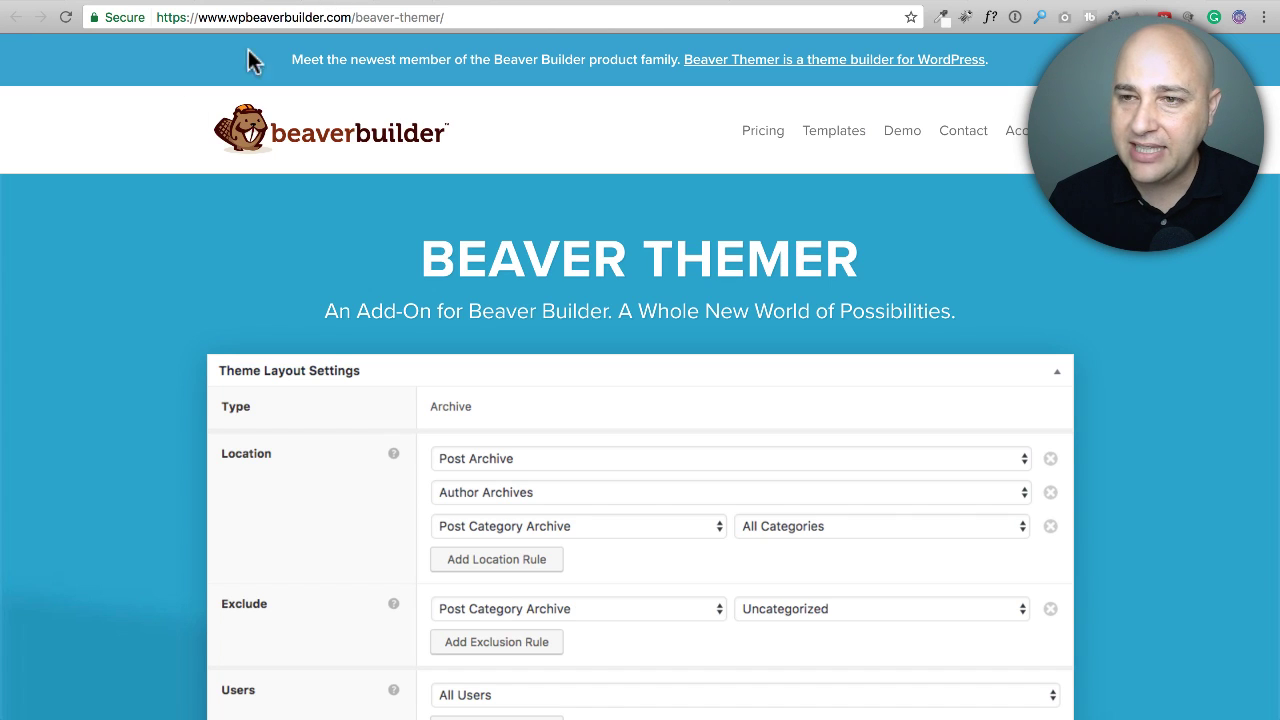
{"action": "mouse_move", "coordinate": [145, 162]}
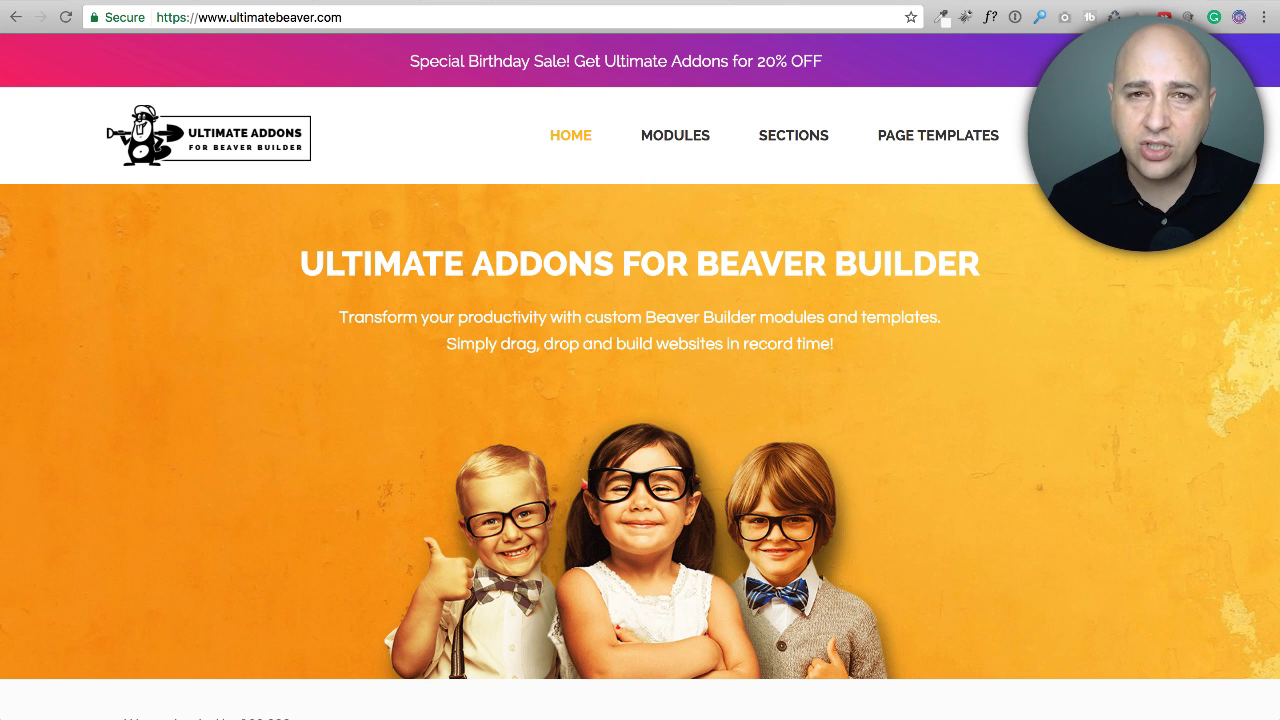
{"action": "mouse_move", "coordinate": [675, 135]}
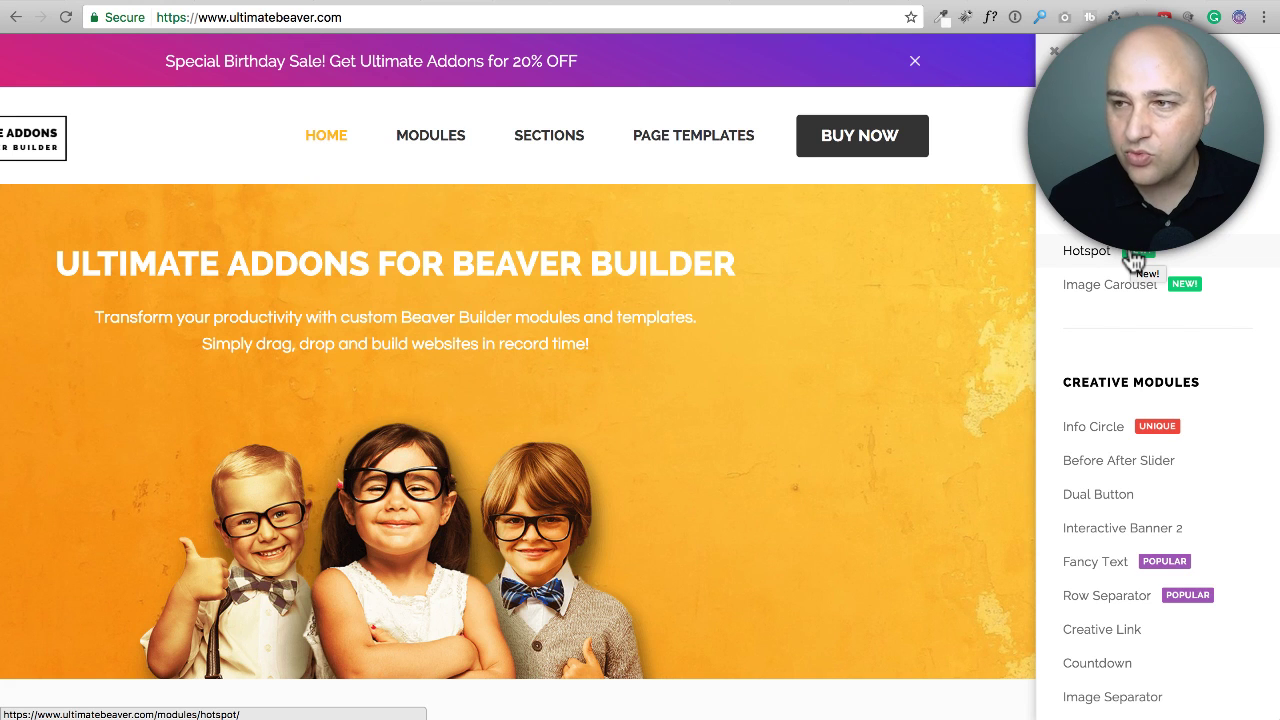
{"action": "scroll", "scroll_direction": "down", "scroll_amount": 3}
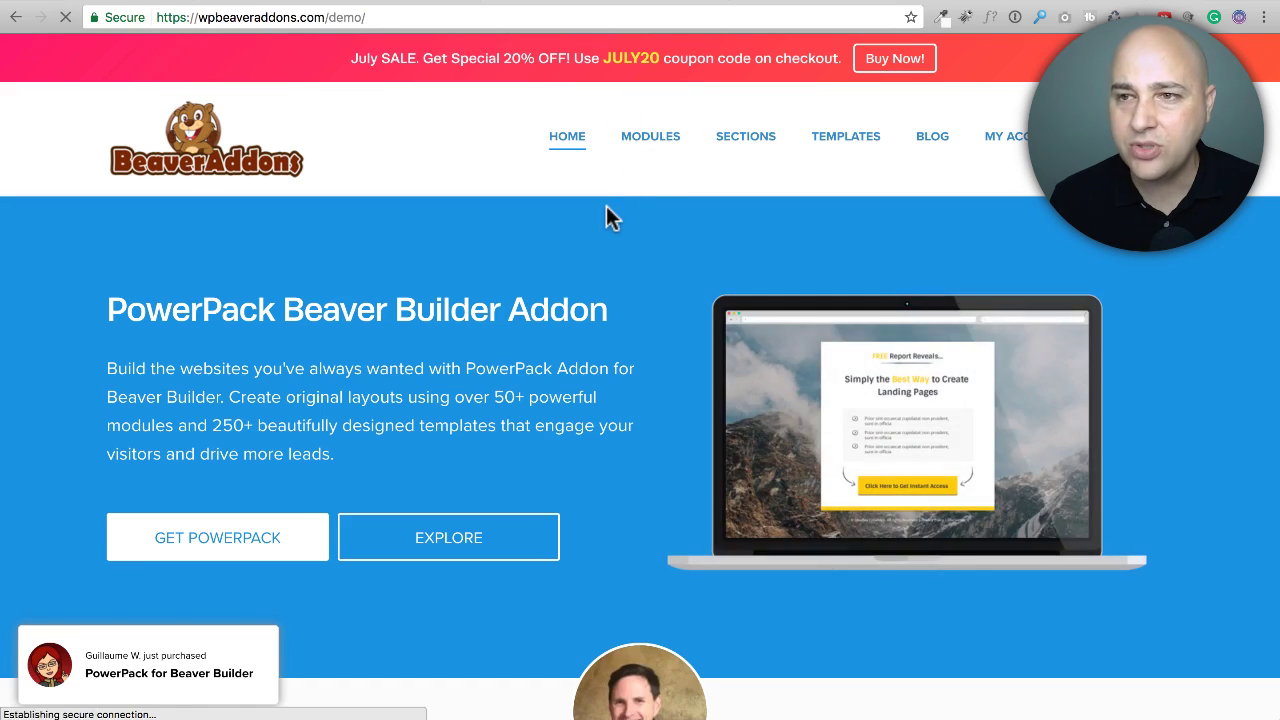
Step: Browse the PowerPack Modules overview, scrolling through its 50+ module cards including lead generation modules
{"action": "left_click", "coordinate": [650, 136]}
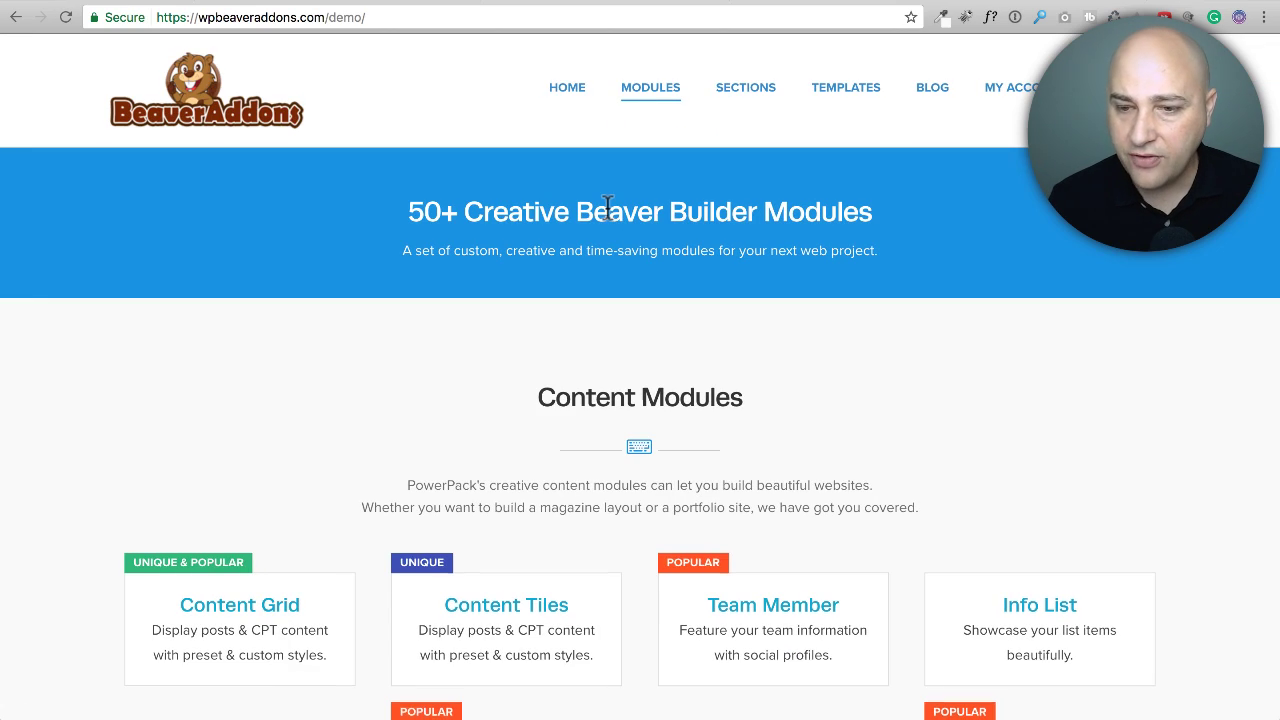
{"action": "scroll", "scroll_direction": "down", "scroll_amount": 3}
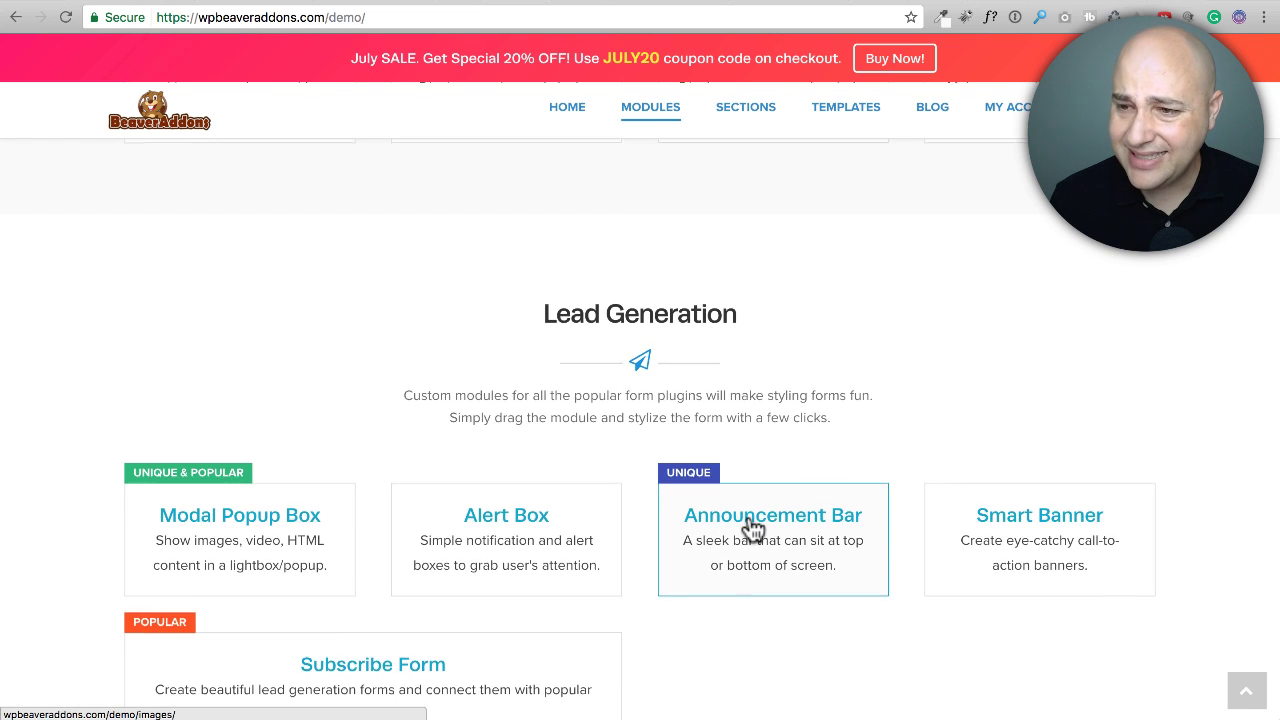
{"action": "scroll", "scroll_direction": "down", "scroll_amount": 3}
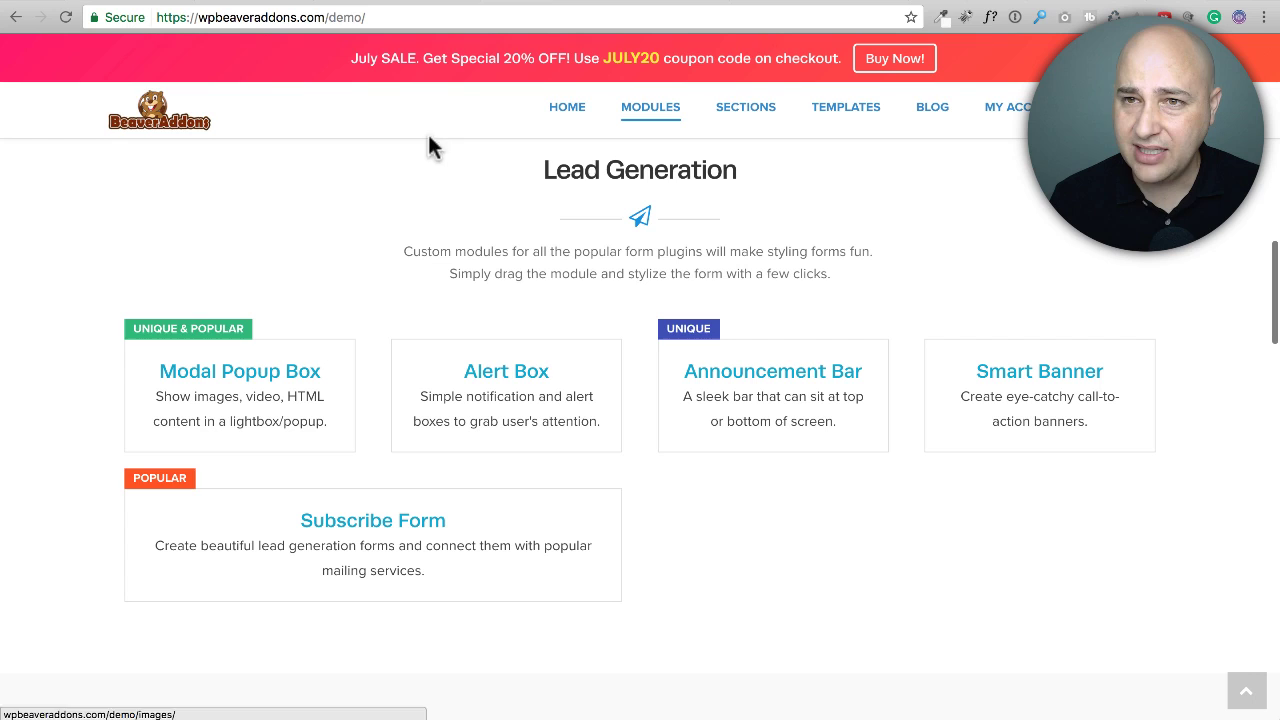
{"action": "mouse_move", "coordinate": [507, 55]}
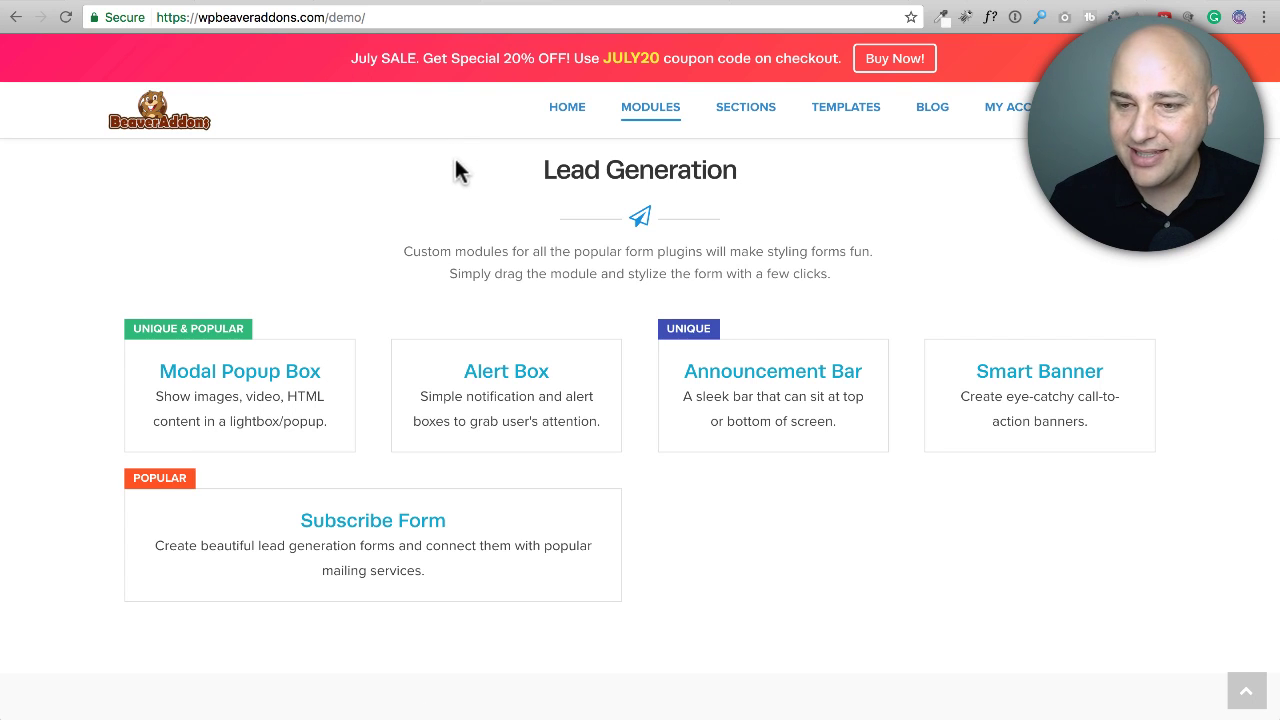
{"action": "mouse_move", "coordinate": [528, 256]}
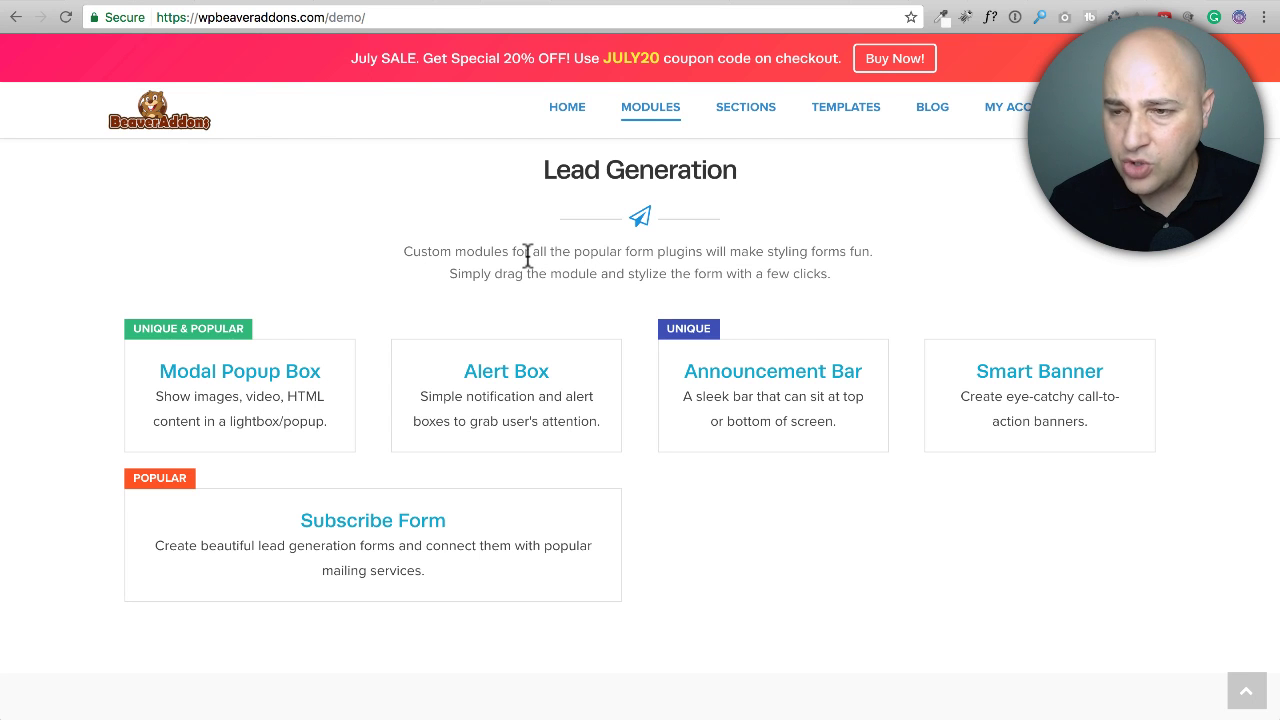
{"action": "scroll", "scroll_direction": "down", "scroll_amount": 3}
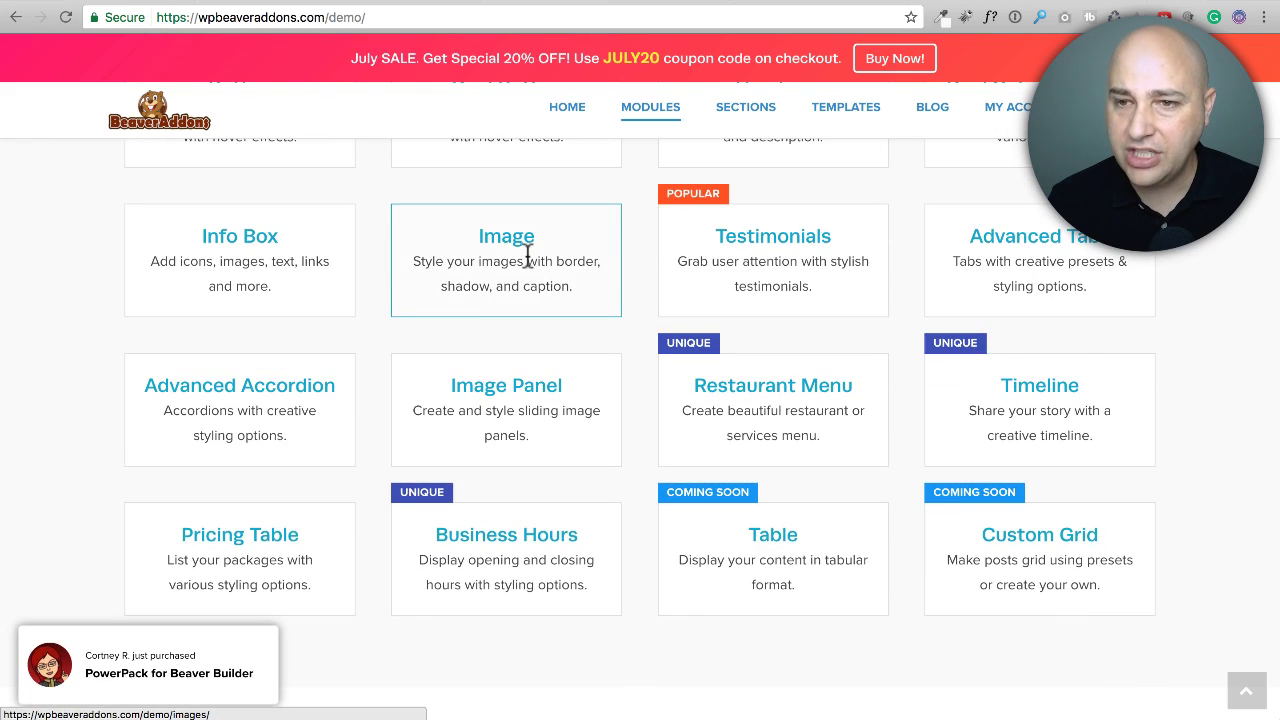
{"action": "scroll", "scroll_direction": "up", "scroll_amount": 3}
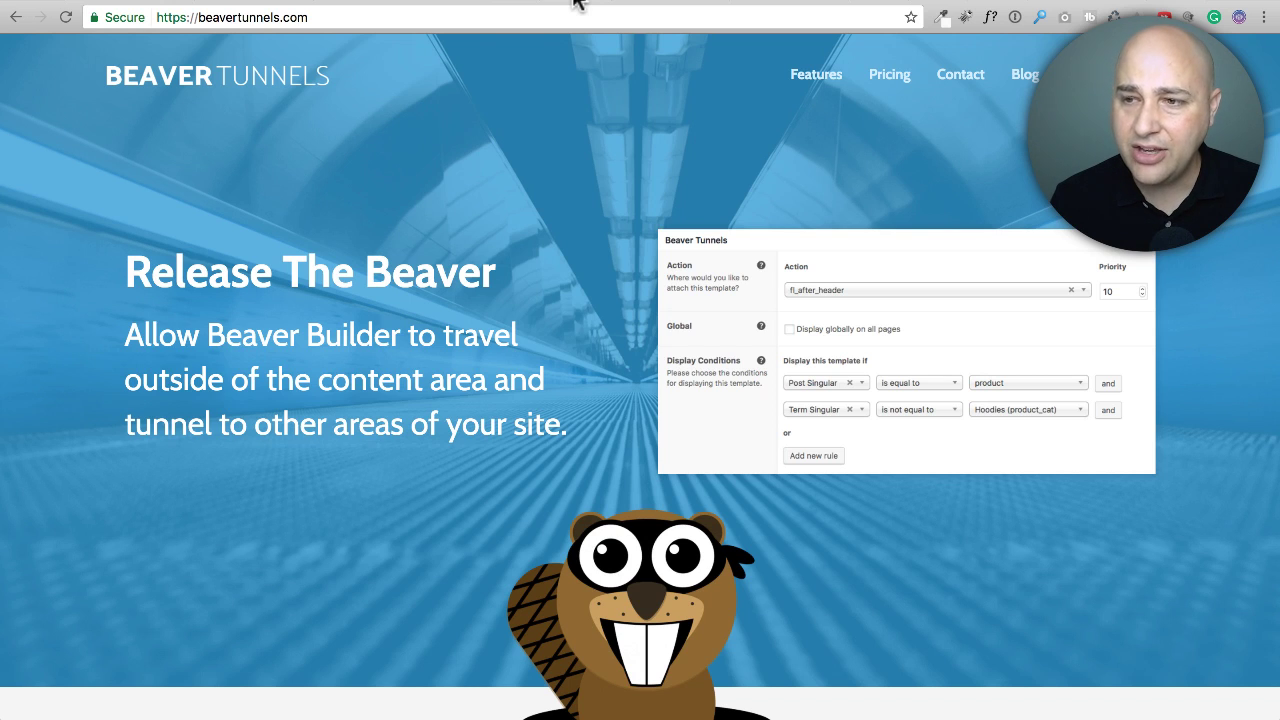
{"action": "mouse_move", "coordinate": [685, 378]}
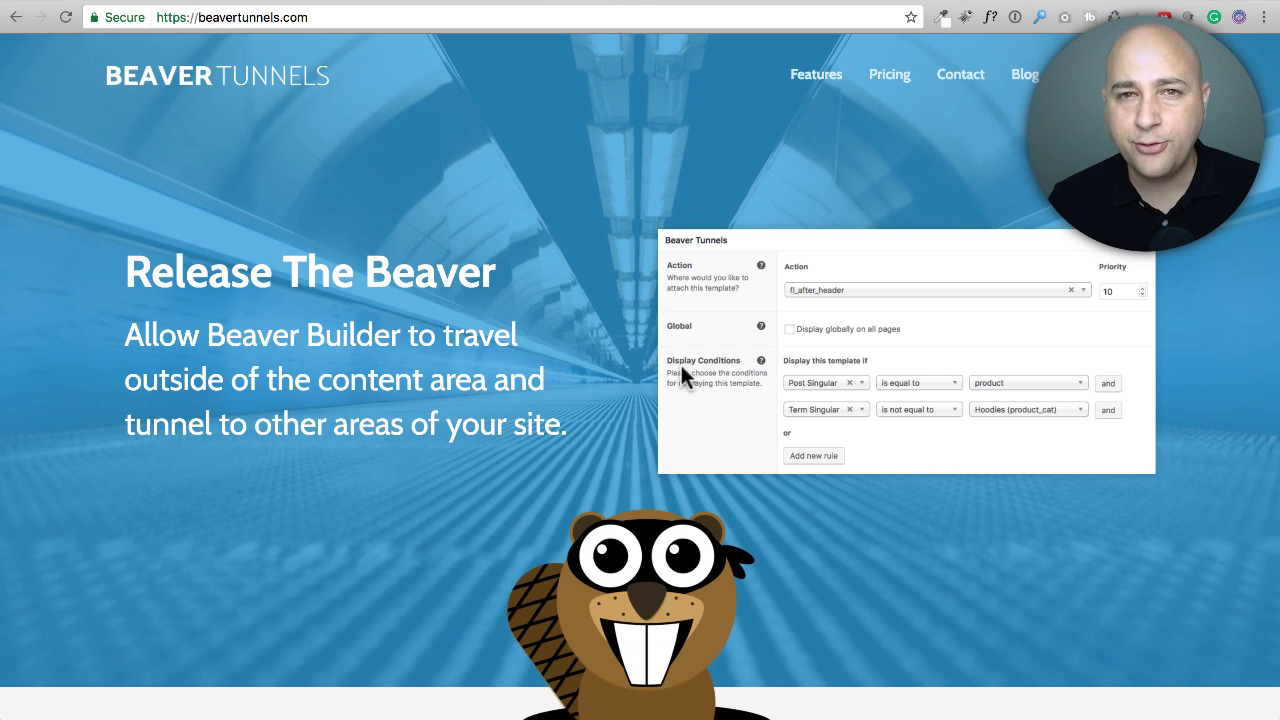
{"action": "mouse_move", "coordinate": [785, 200]}
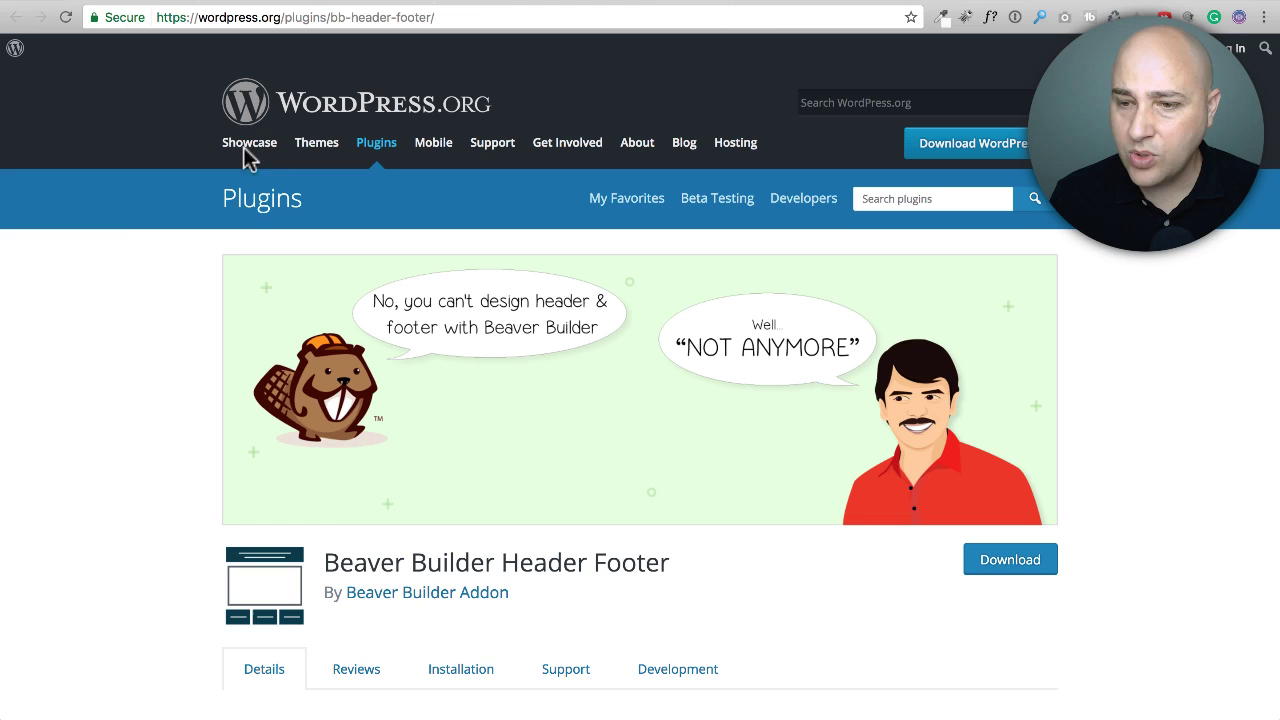
{"action": "mouse_move", "coordinate": [128, 275]}
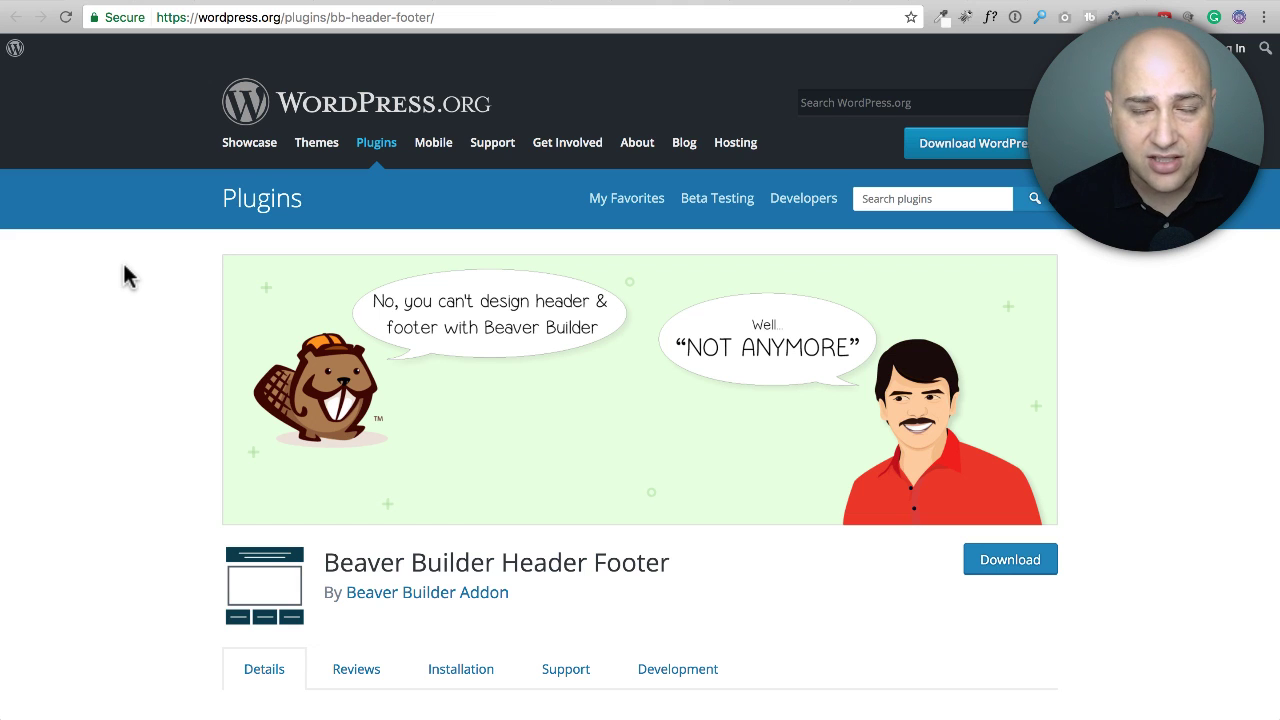
Step: Scroll through the WPD Beaver Popups plugin page into its feature description on WordPress.org
{"action": "scroll", "scroll_direction": "down", "scroll_amount": 3}
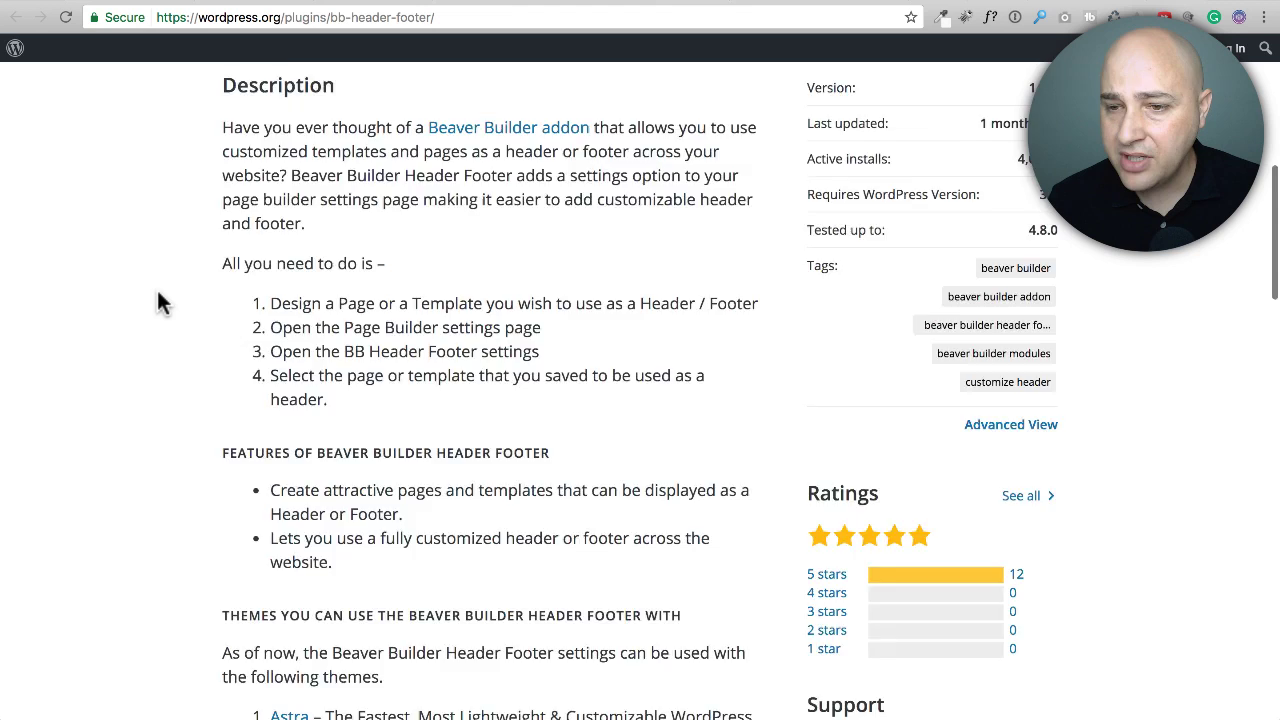
{"action": "scroll", "scroll_direction": "down", "scroll_amount": 3}
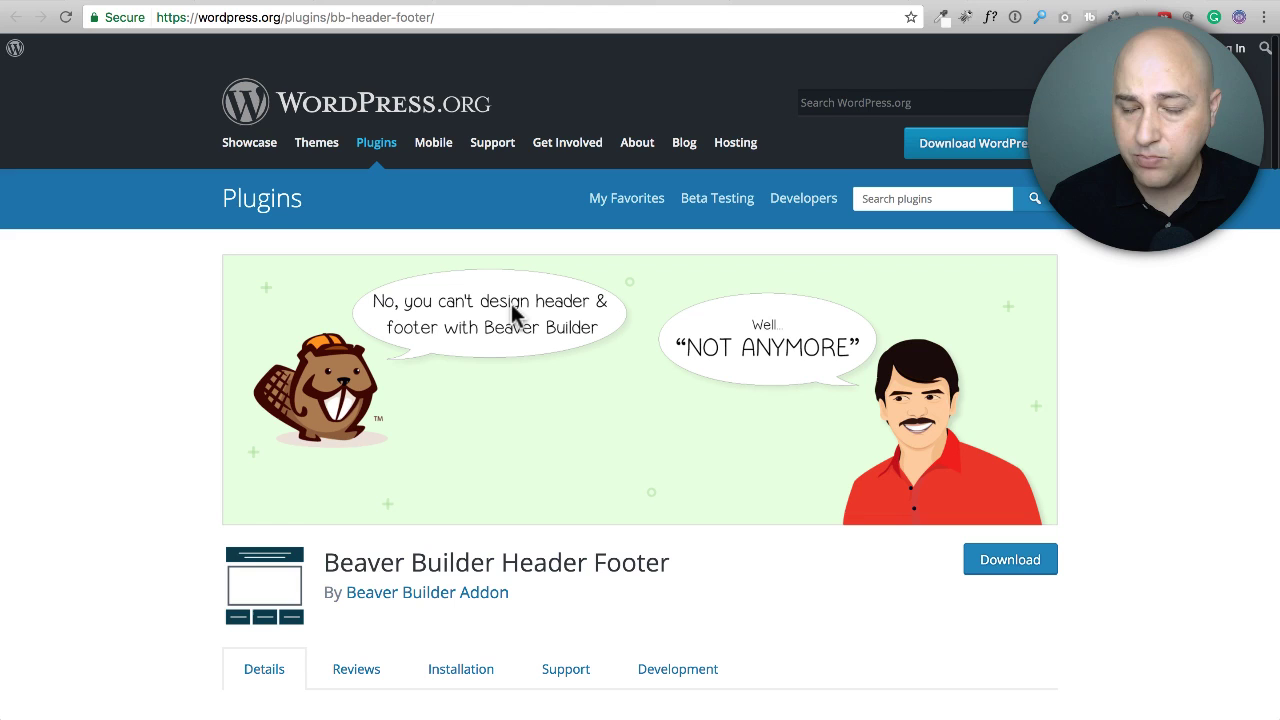
{"action": "mouse_move", "coordinate": [600, 448]}
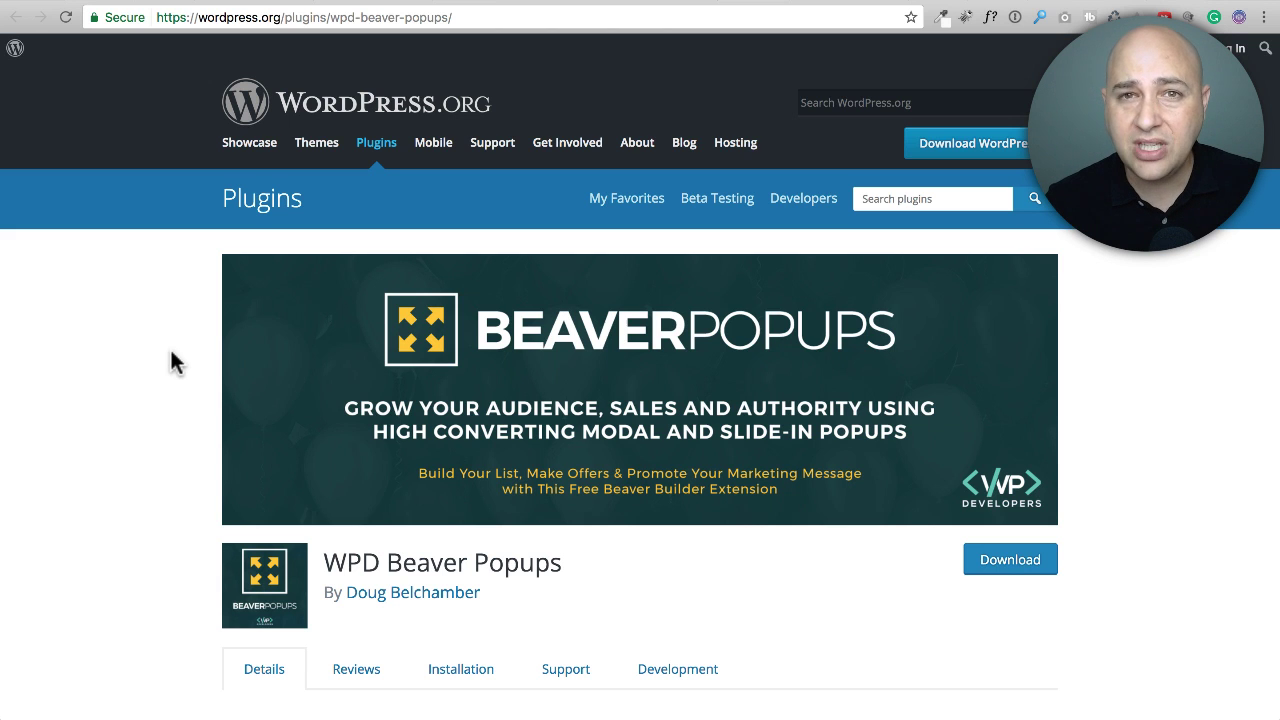
{"action": "scroll", "scroll_direction": "down", "scroll_amount": 3}
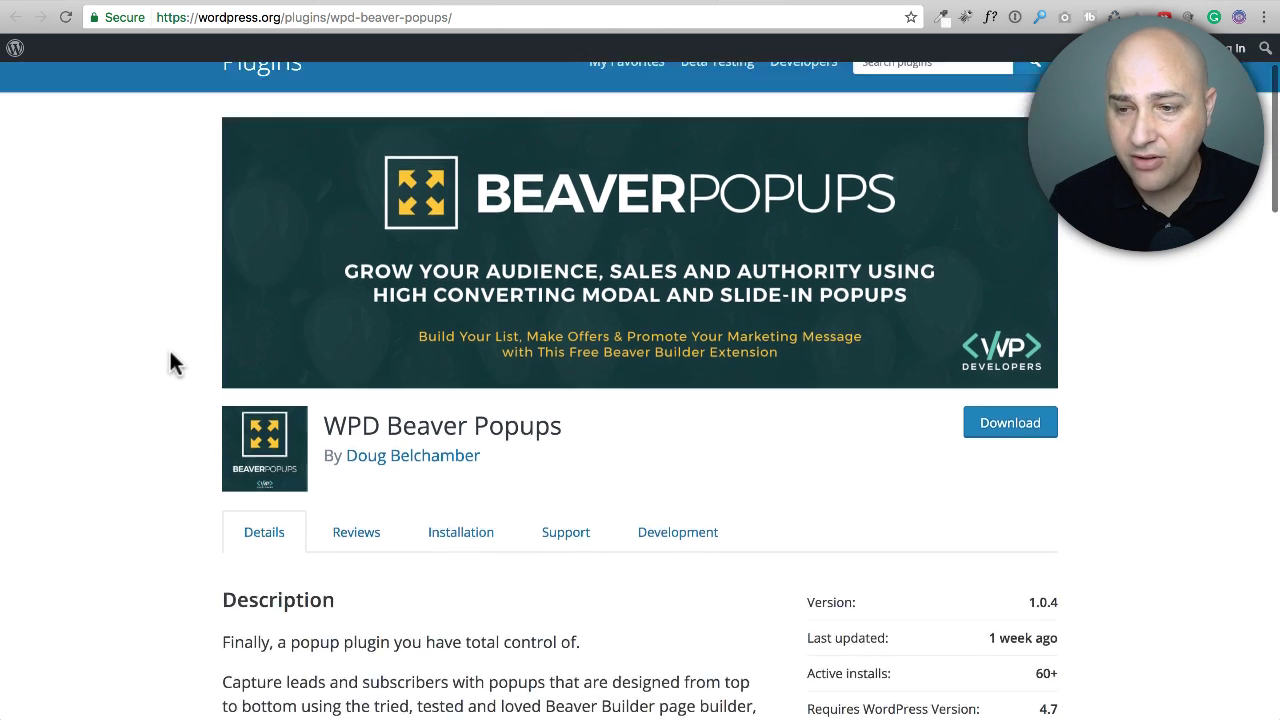
{"action": "scroll", "scroll_direction": "down", "scroll_amount": 3}
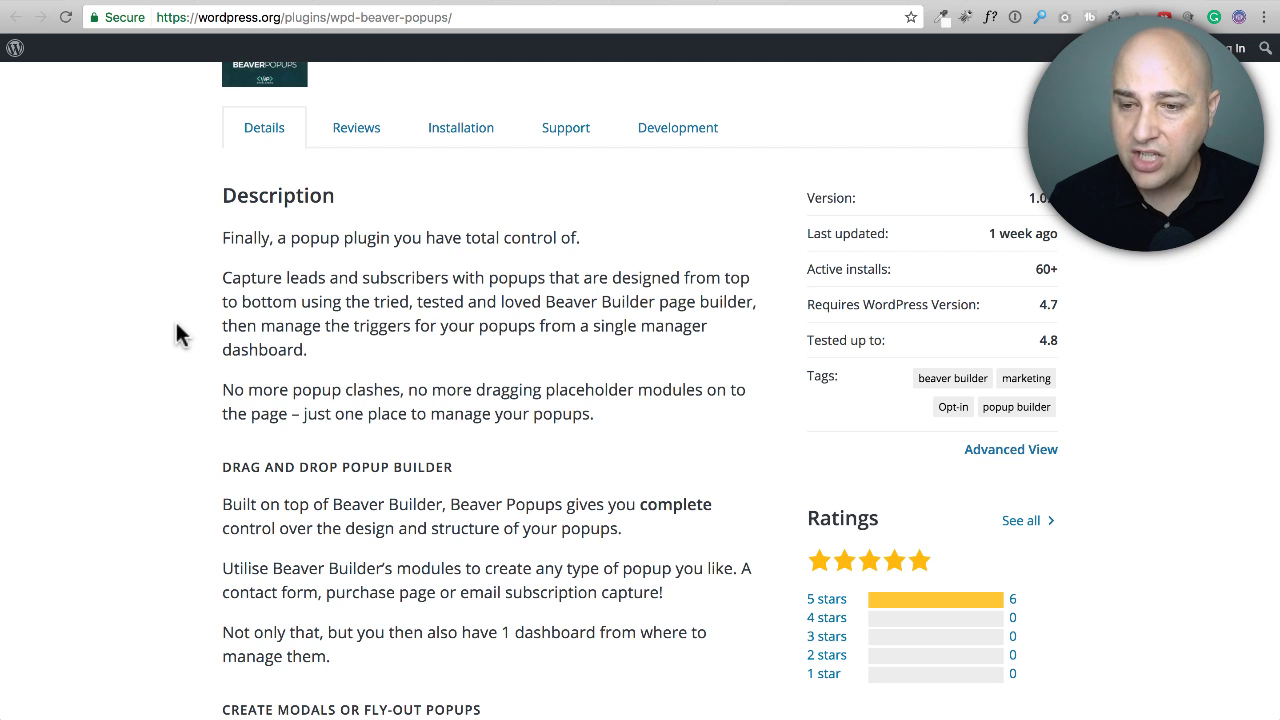
{"action": "scroll", "scroll_direction": "down", "scroll_amount": 3}
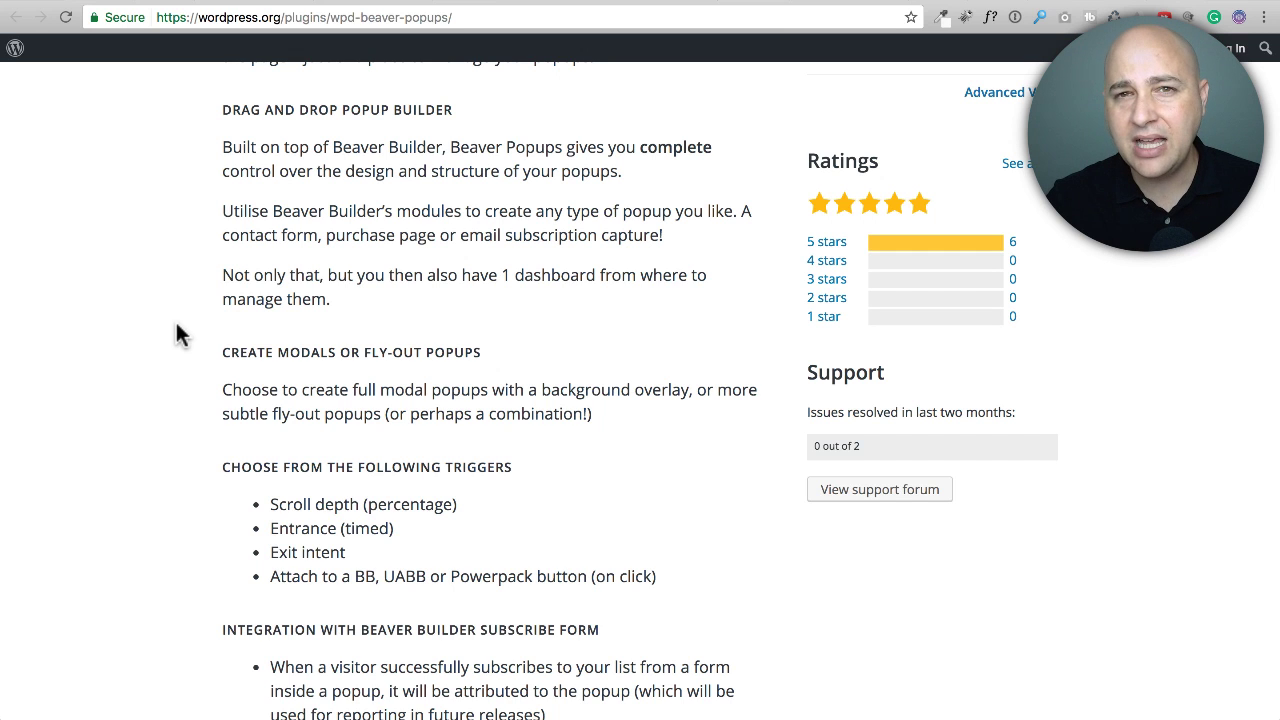
{"action": "mouse_move", "coordinate": [225, 305]}
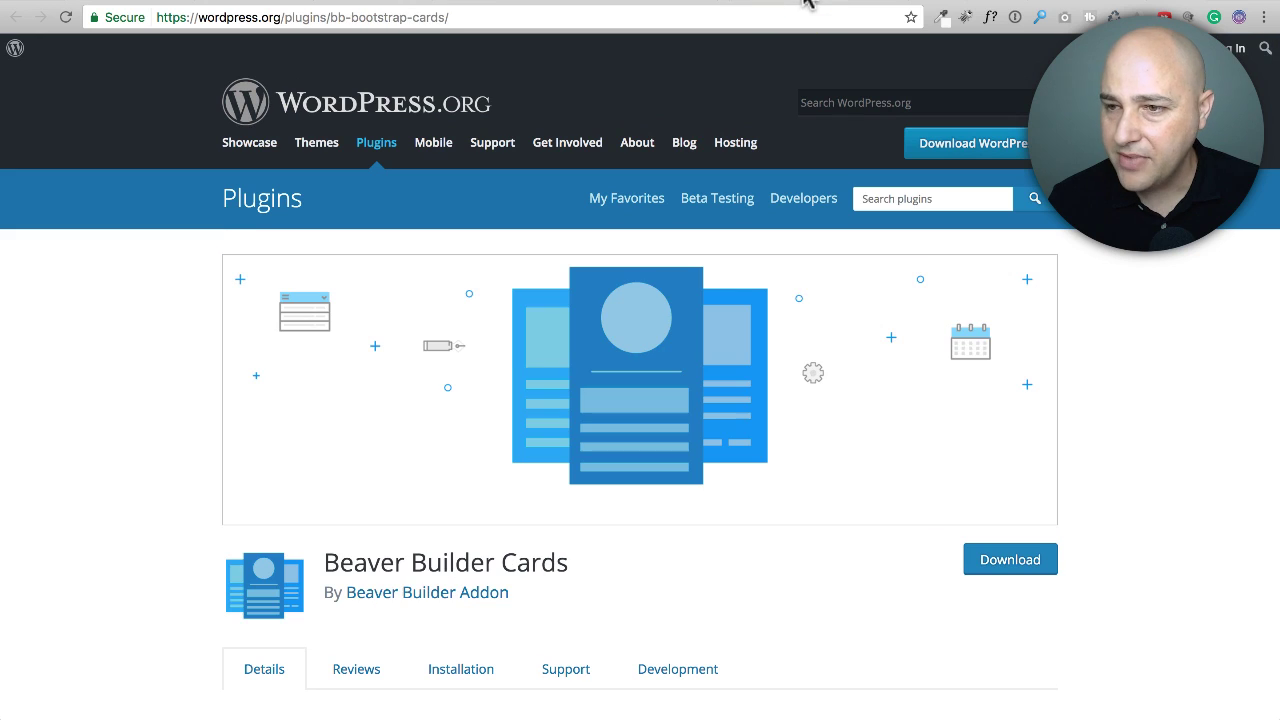
{"action": "mouse_move", "coordinate": [126, 398]}
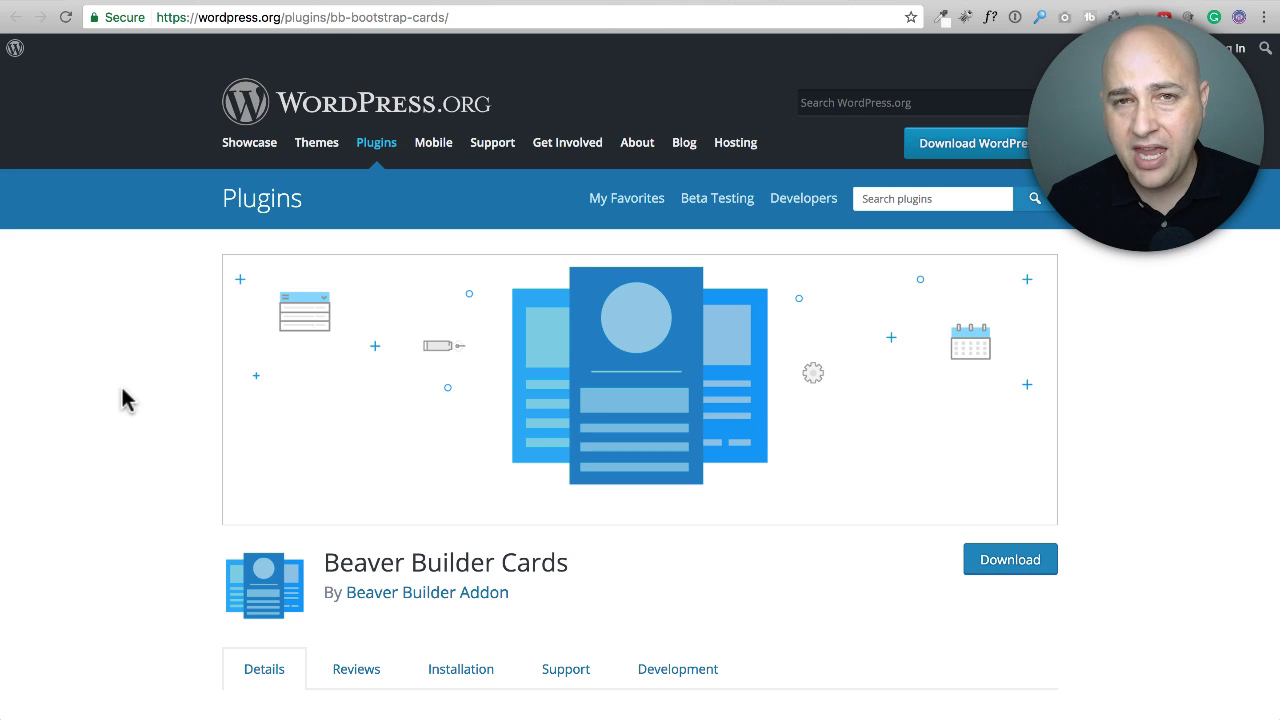
{"action": "mouse_move", "coordinate": [258, 382]}
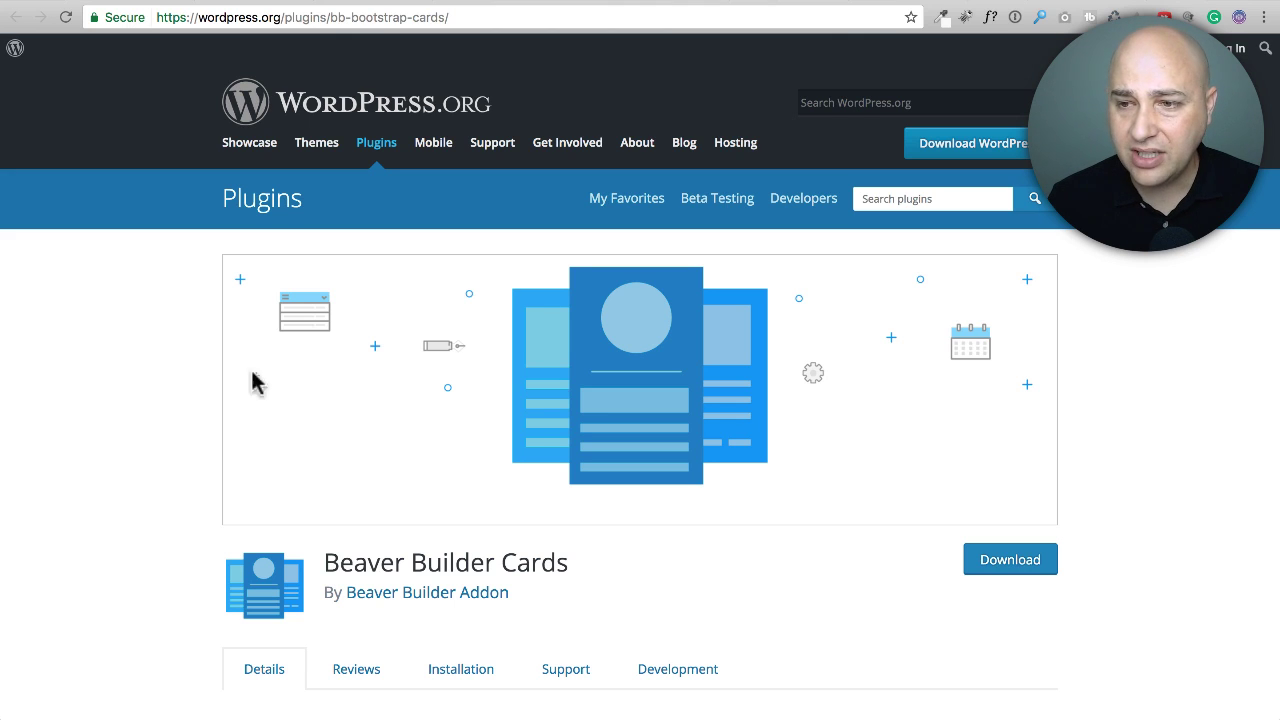
{"action": "mouse_move", "coordinate": [489, 377]}
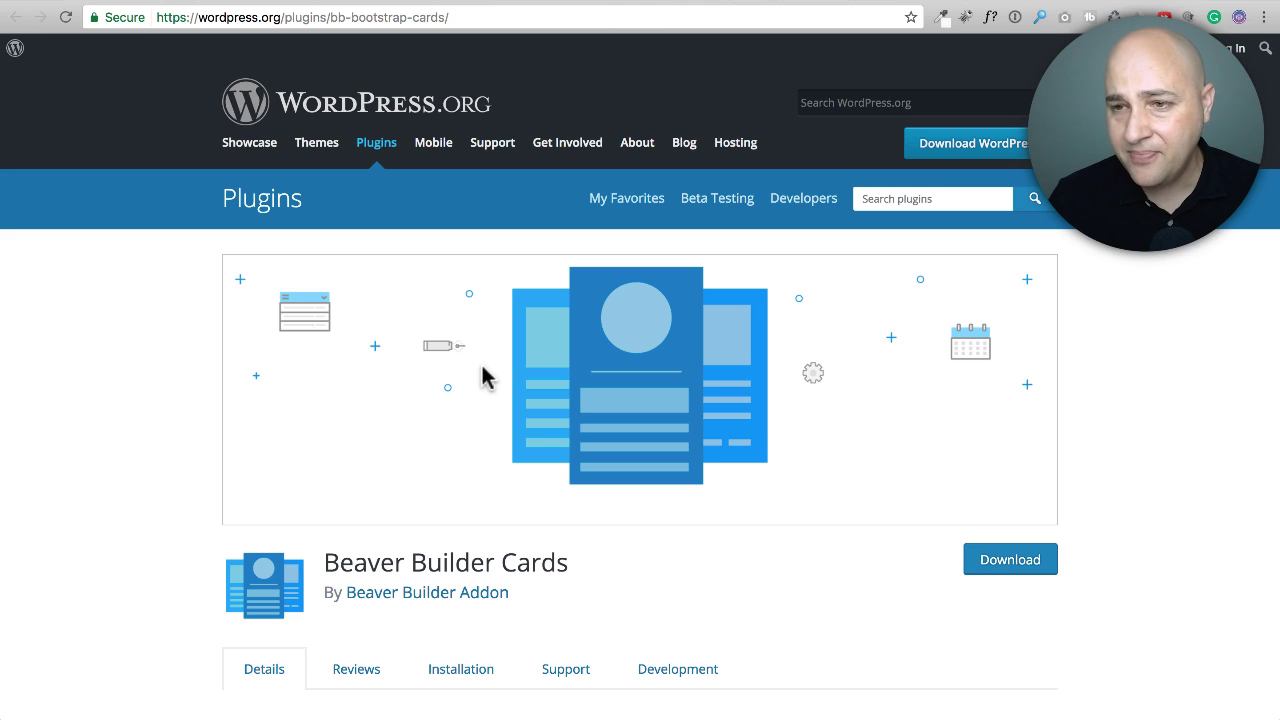
{"action": "mouse_move", "coordinate": [555, 380]}
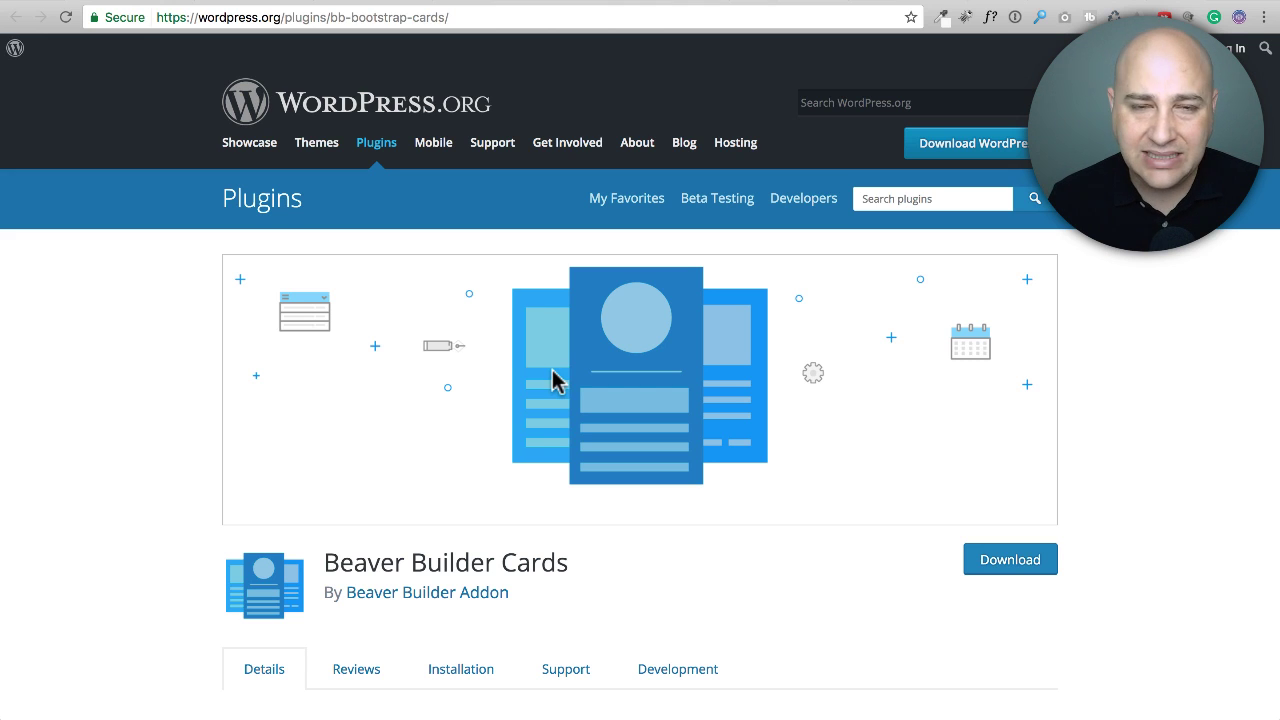
{"action": "mouse_move", "coordinate": [818, 62]}
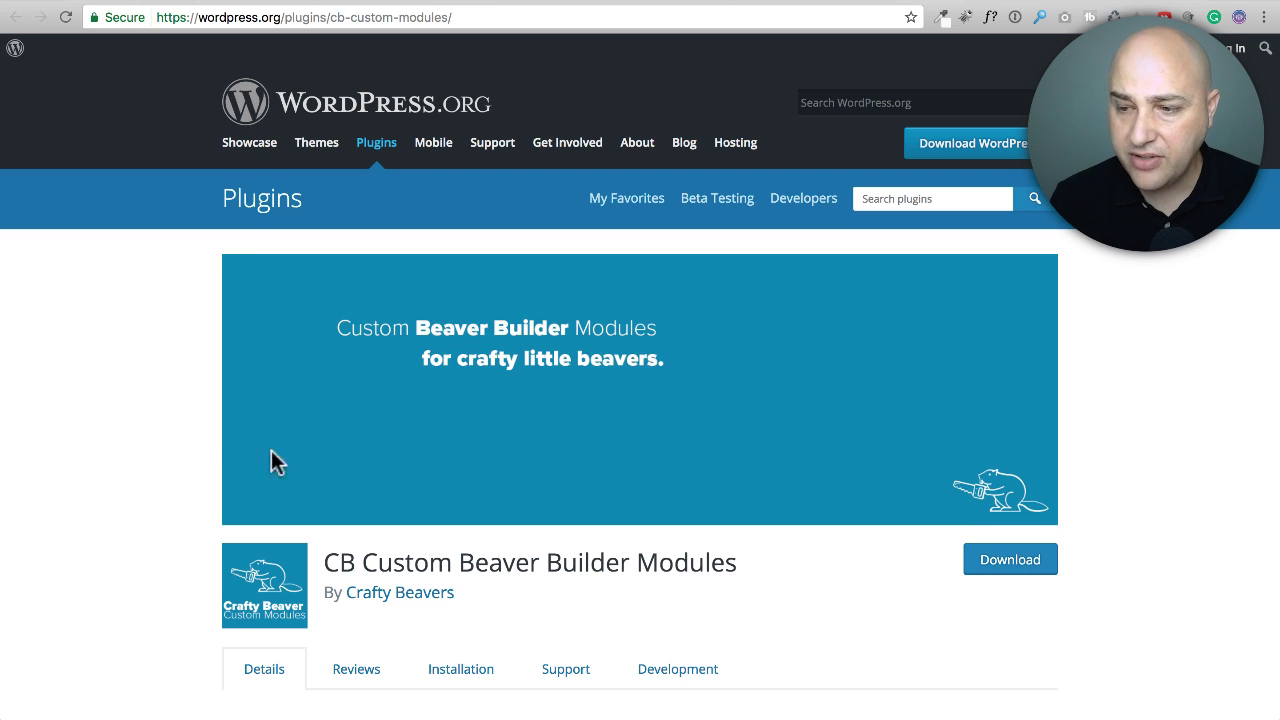
Step: Scroll through the Current Modules section of the CB Custom Beaver Builder Modules plugin page
{"action": "scroll", "scroll_direction": "down", "scroll_amount": 3}
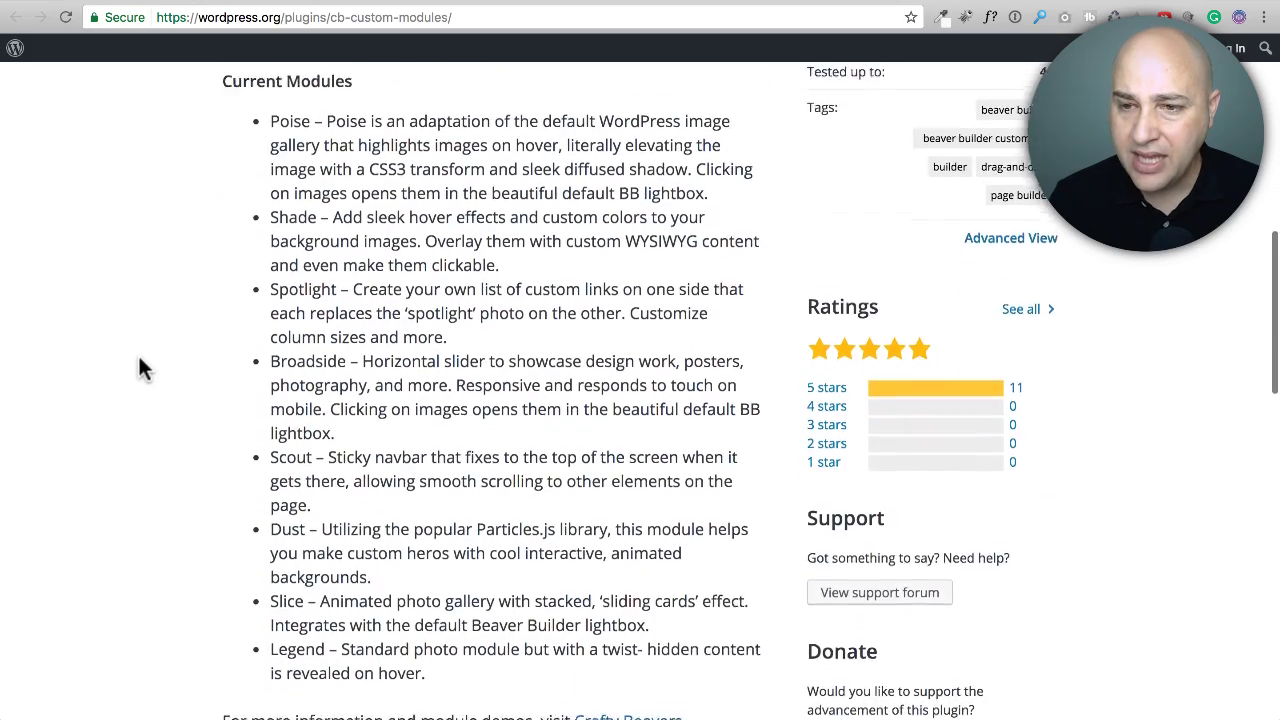
{"action": "scroll", "scroll_direction": "down", "scroll_amount": 3}
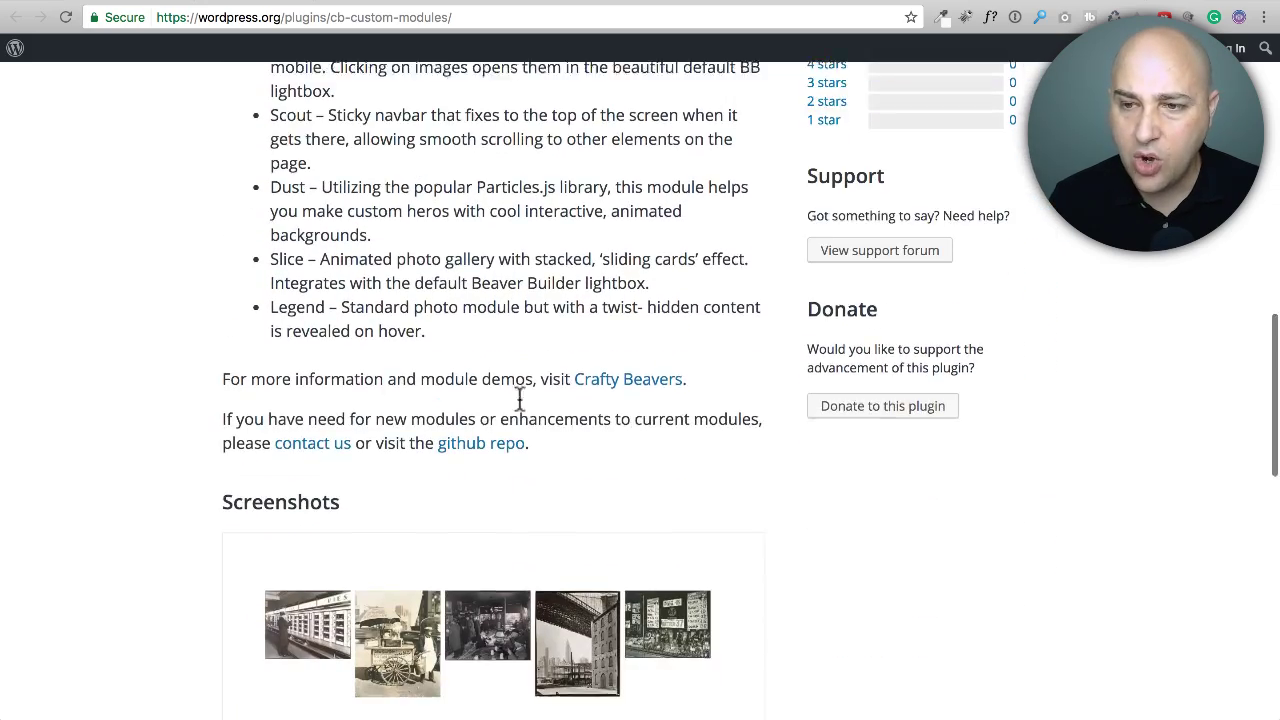
{"action": "scroll", "scroll_direction": "down", "scroll_amount": 3}
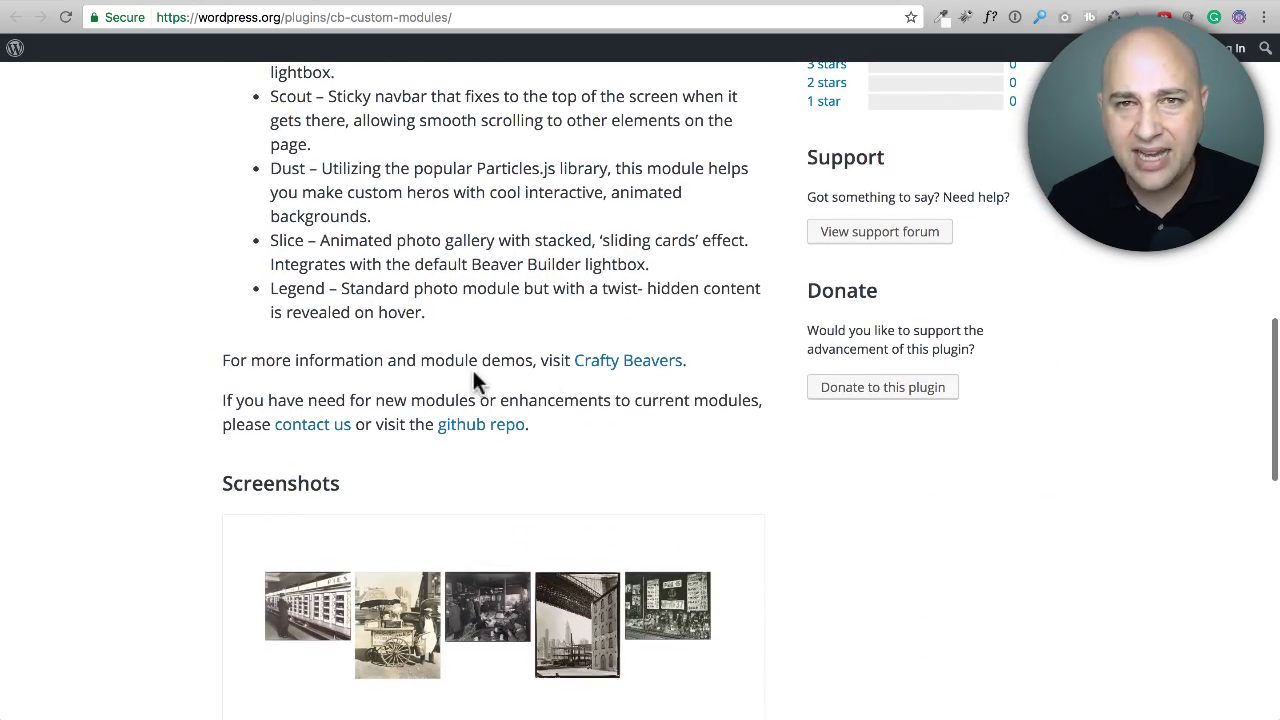
{"action": "scroll", "scroll_direction": "up", "scroll_amount": 3}
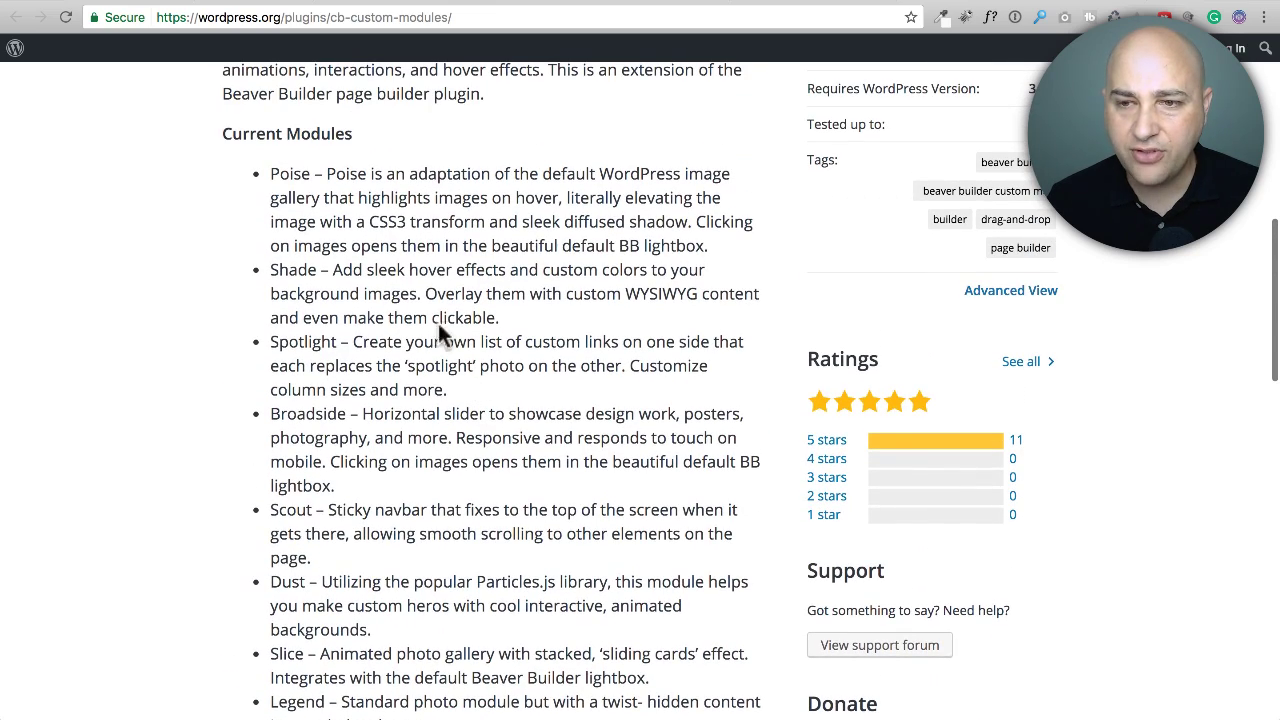
{"action": "mouse_move", "coordinate": [266, 338]}
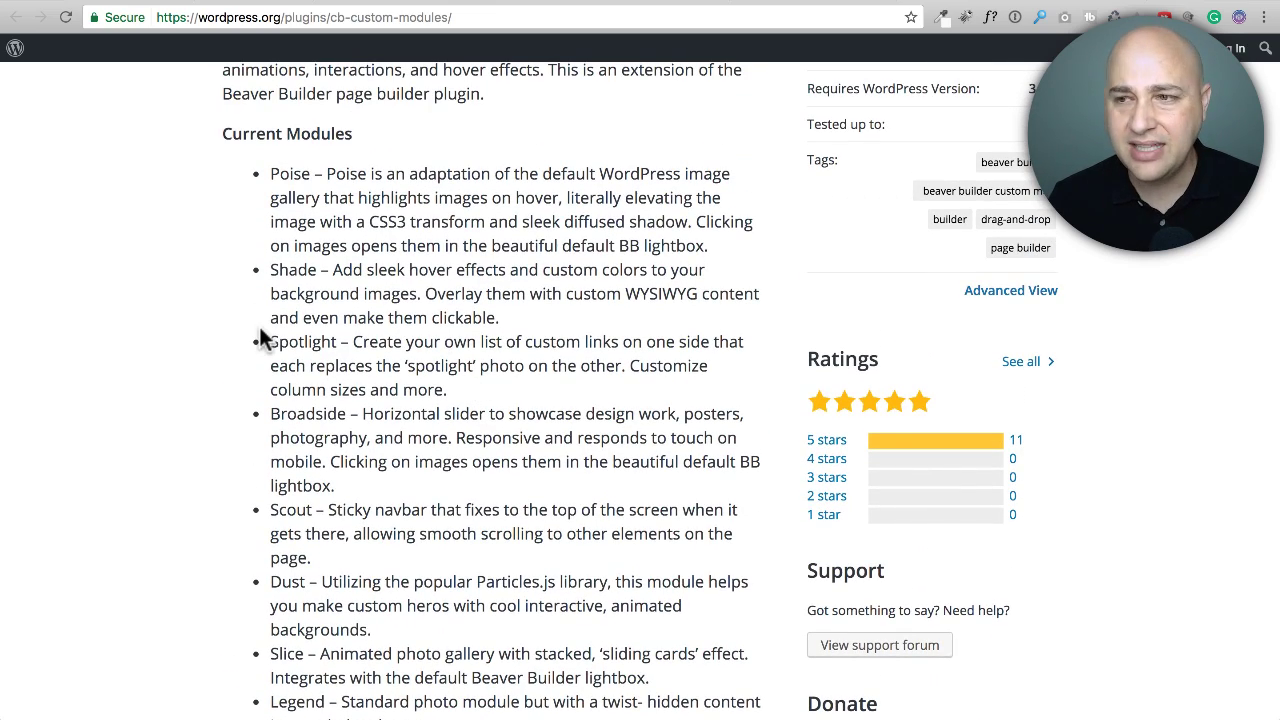
{"action": "scroll", "scroll_direction": "down", "scroll_amount": 3}
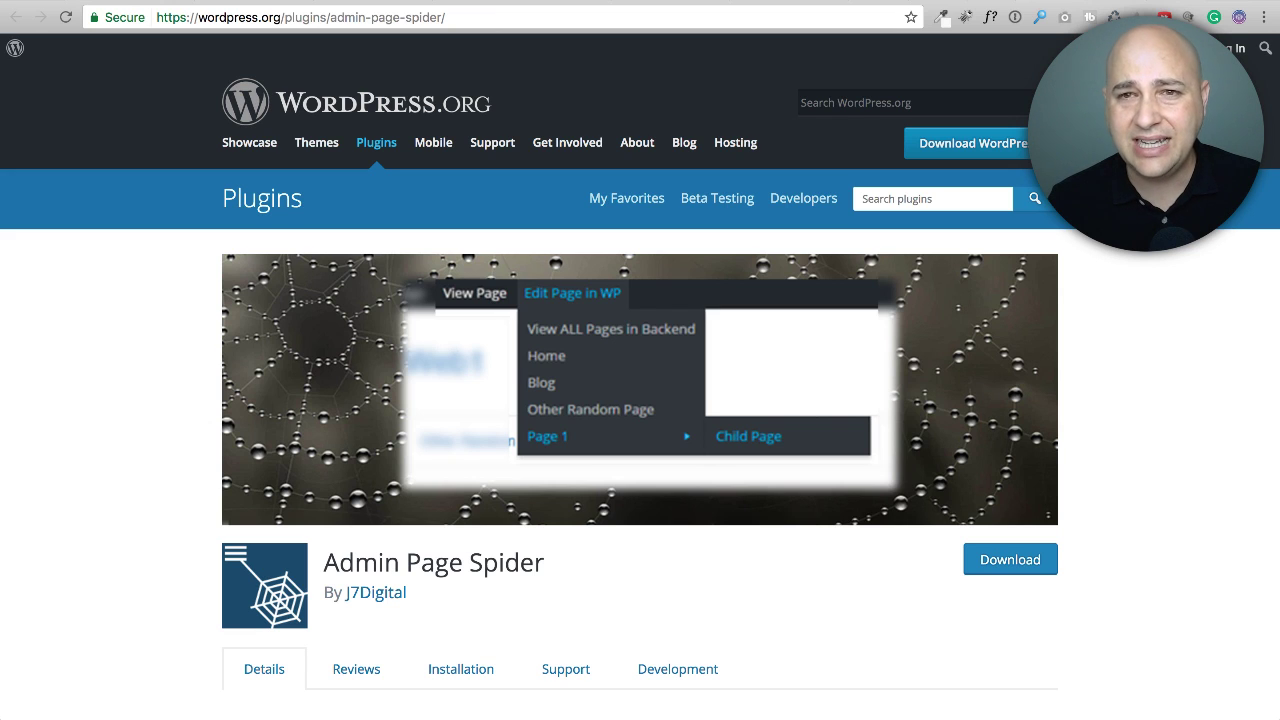
{"action": "mouse_move", "coordinate": [170, 464]}
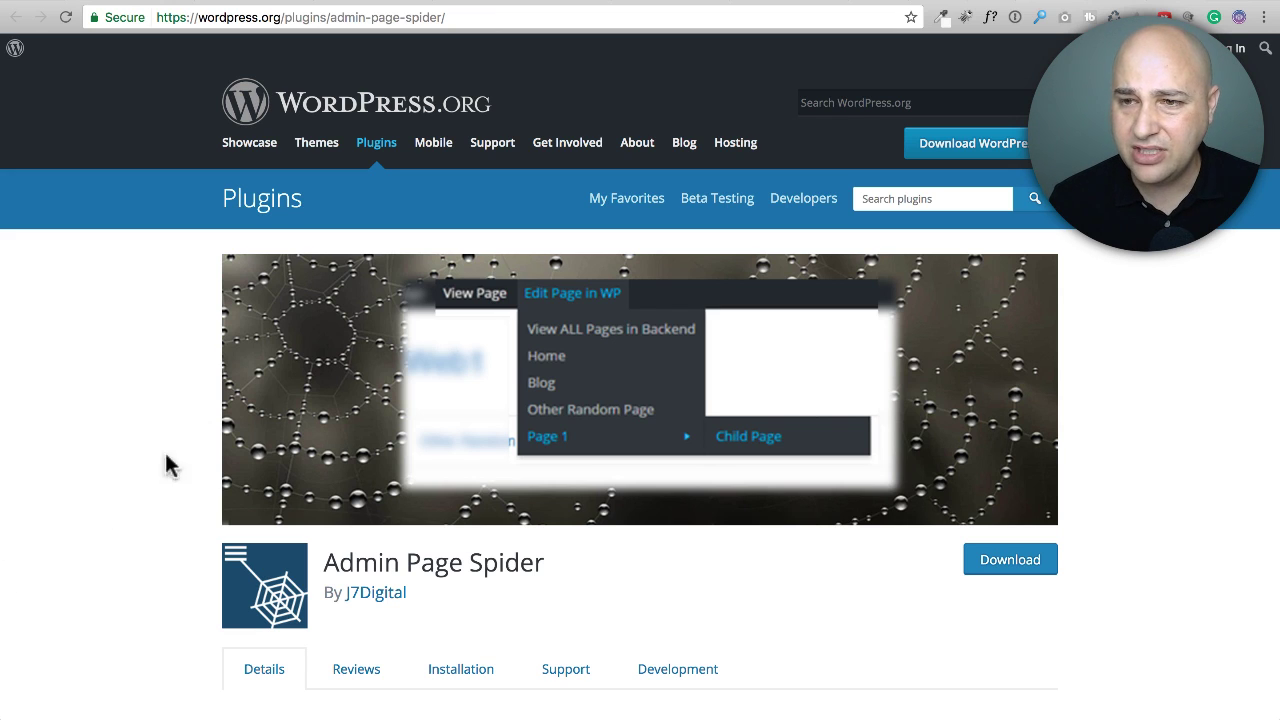
Step: Scroll down the Admin Page Spider plugin page through its Description and Screenshots sections
{"action": "scroll", "scroll_direction": "down", "scroll_amount": 3}
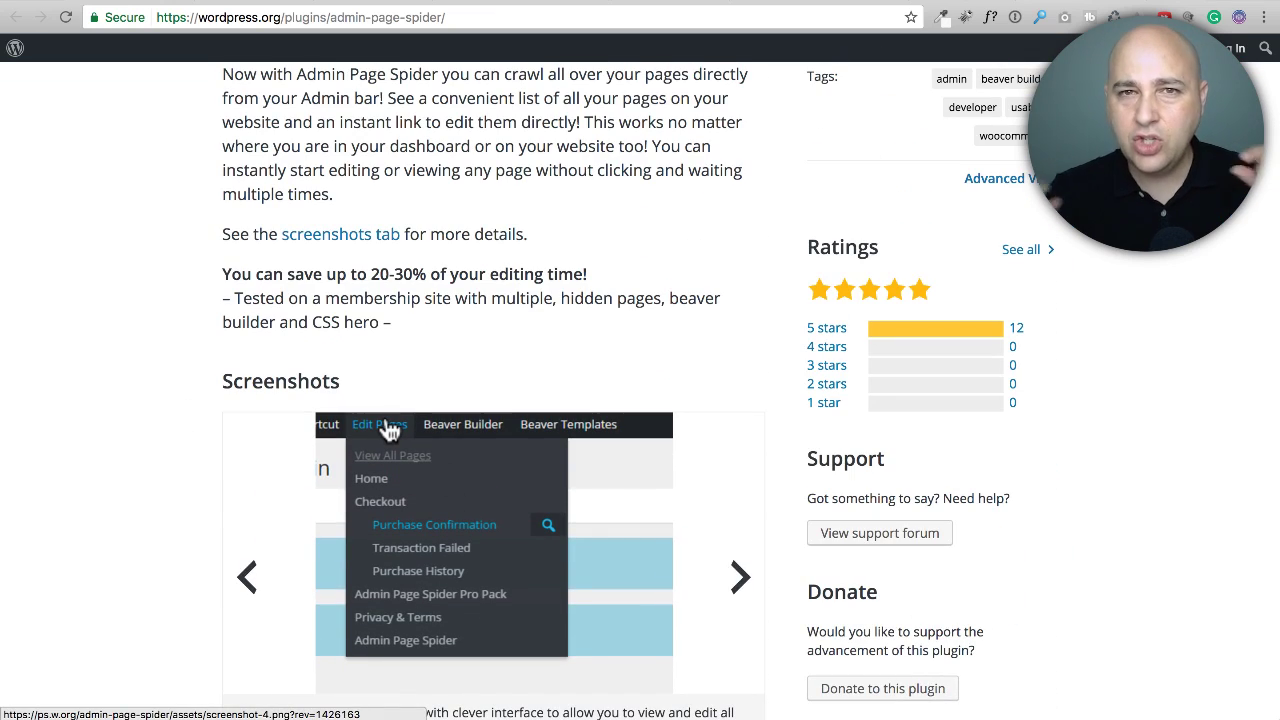
{"action": "mouse_move", "coordinate": [360, 470]}
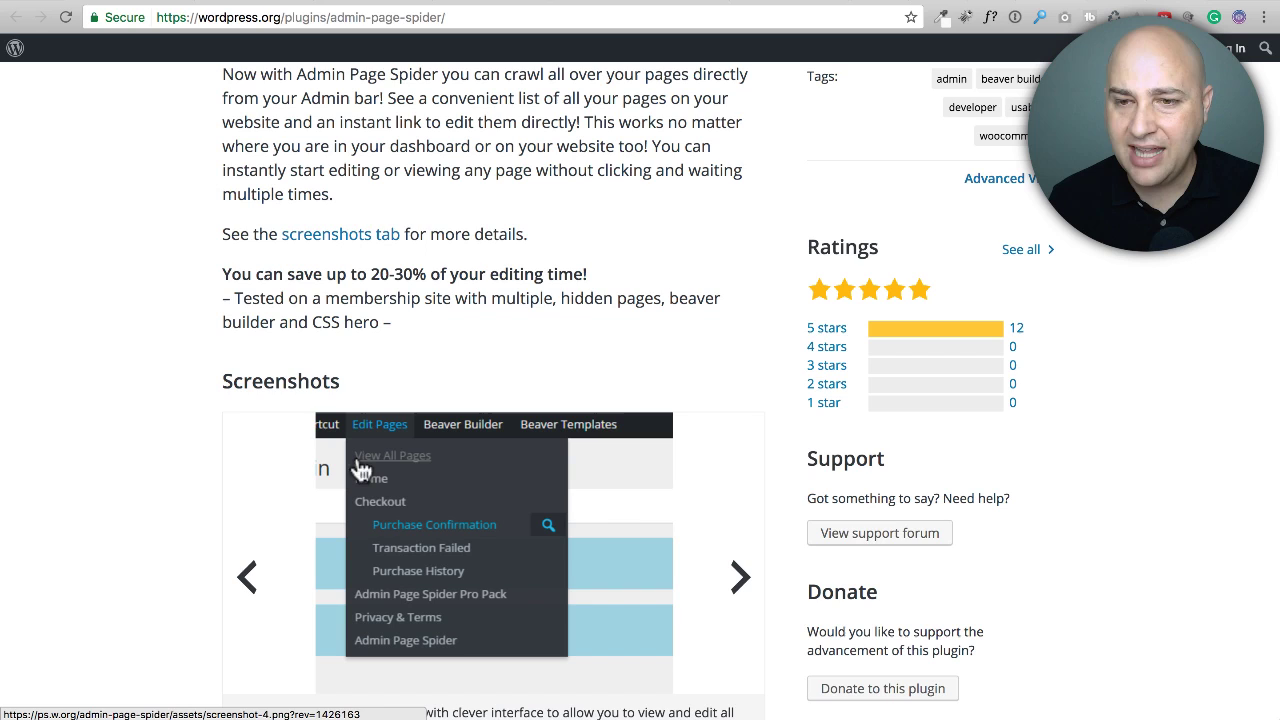
{"action": "mouse_move", "coordinate": [333, 505]}
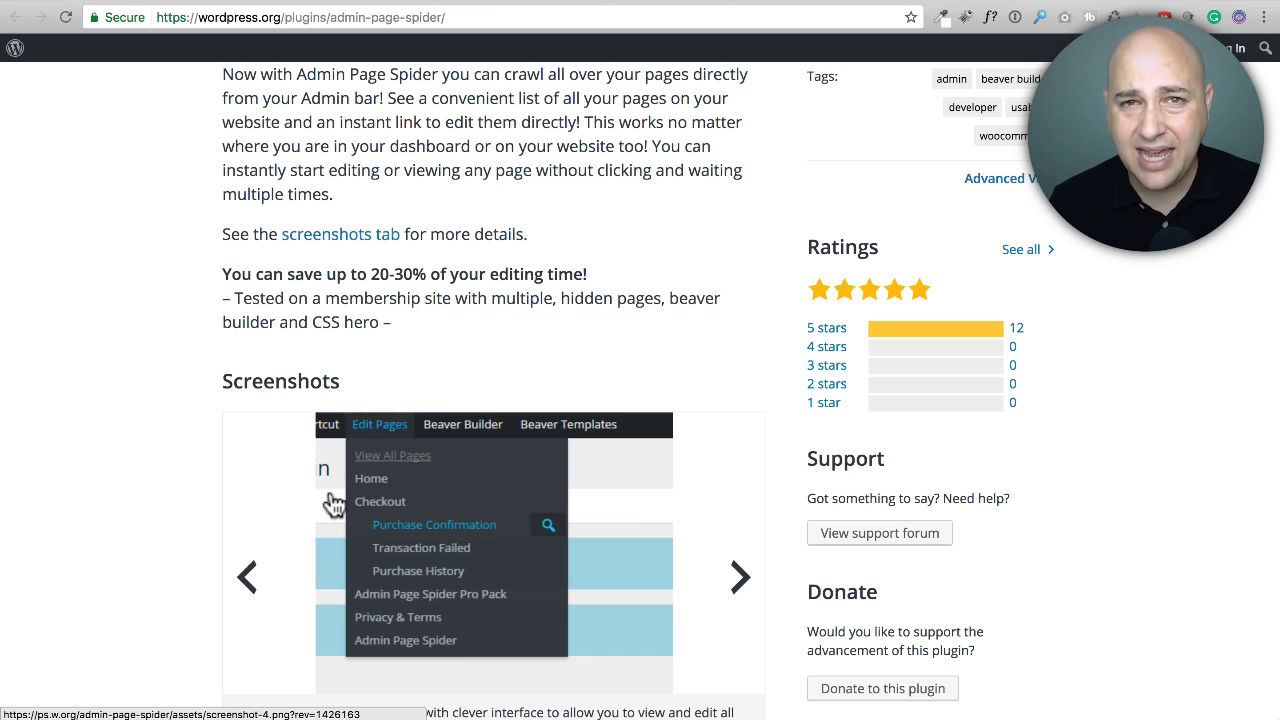
{"action": "mouse_move", "coordinate": [280, 347]}
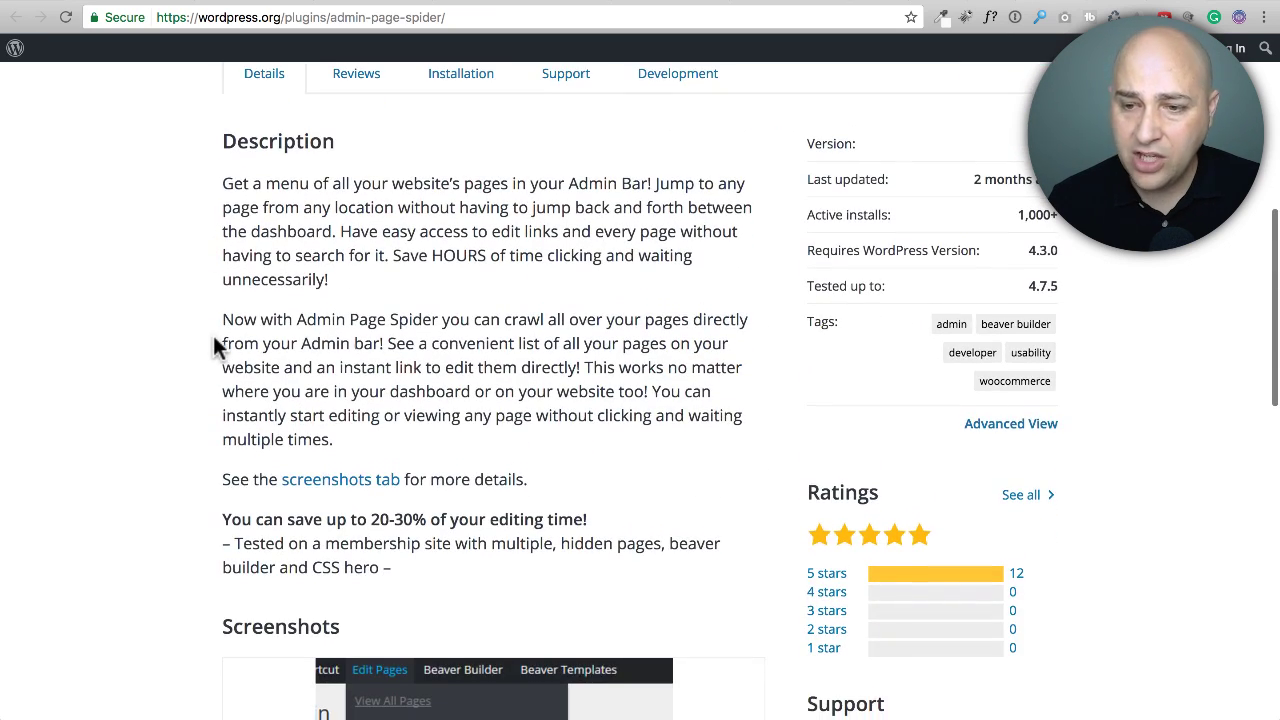
{"action": "scroll", "scroll_direction": "down", "scroll_amount": 3}
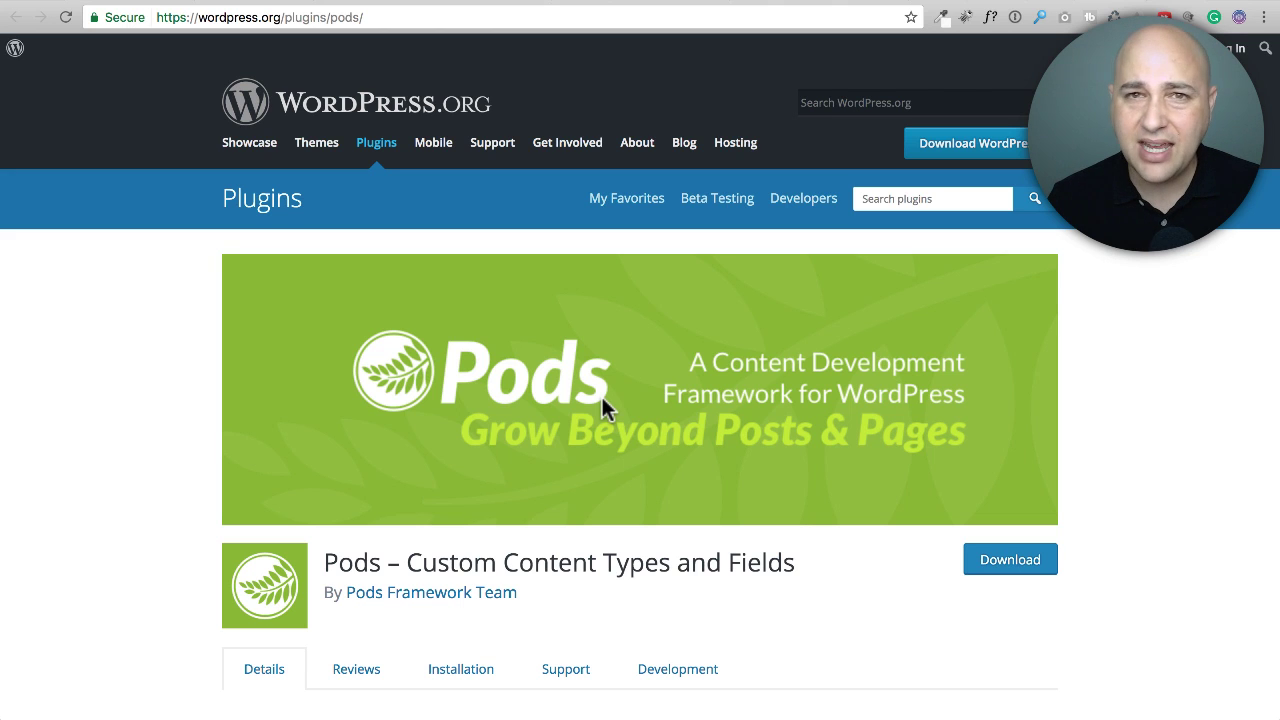
{"action": "mouse_move", "coordinate": [596, 430]}
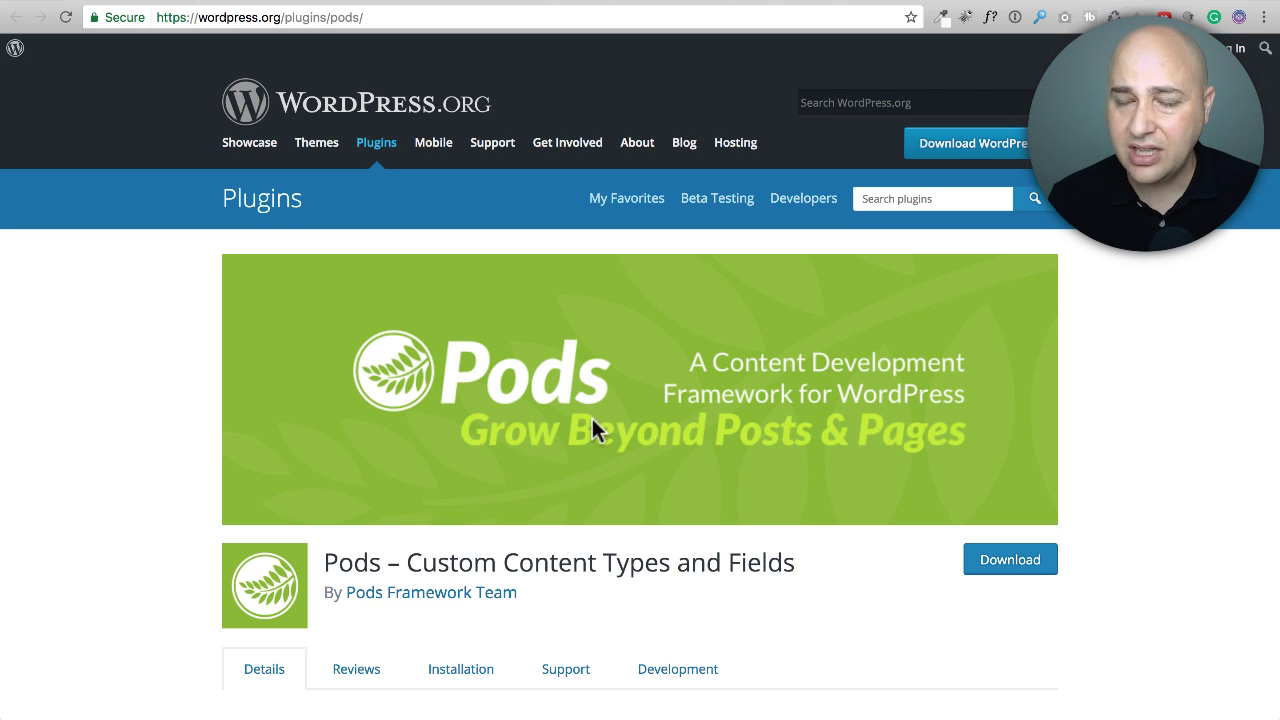